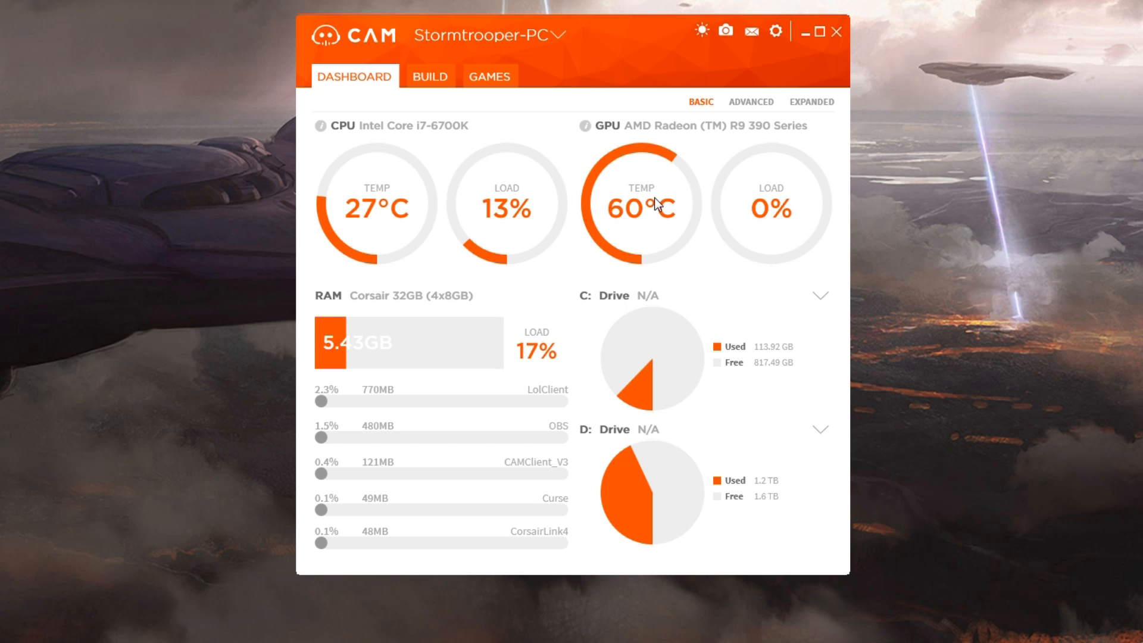
mouse_move(686, 191)
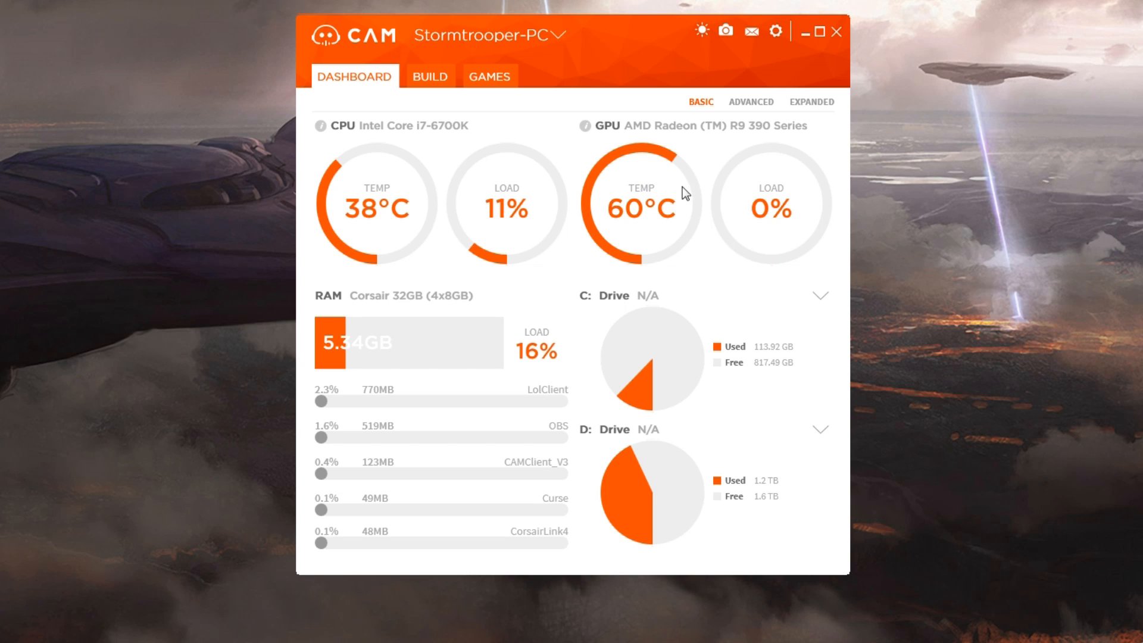
mouse_move(747, 186)
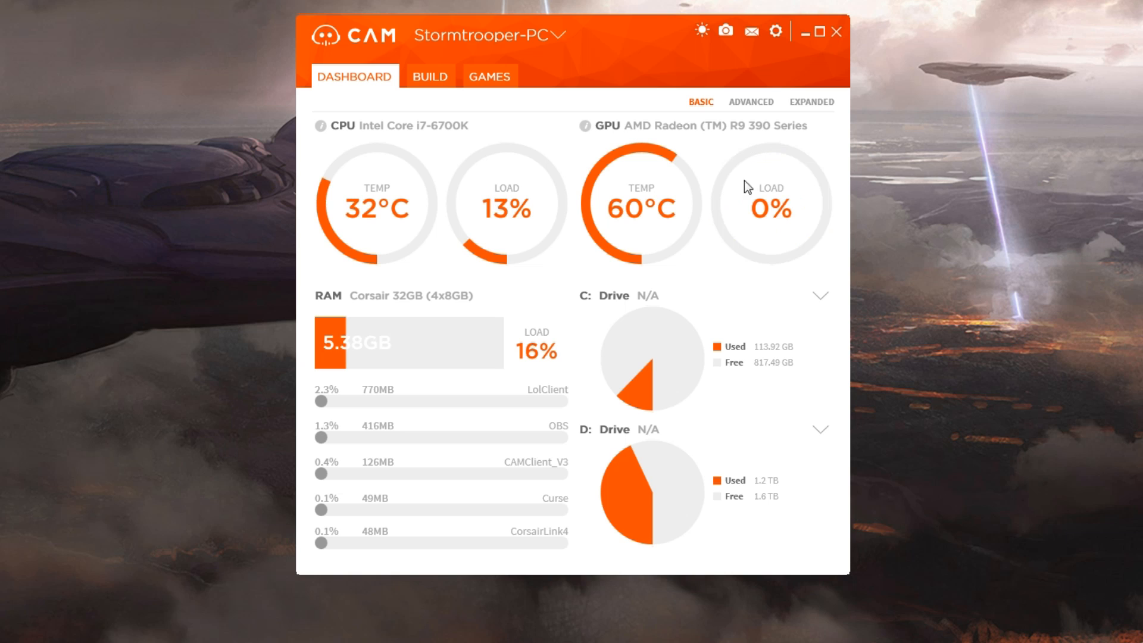
mouse_move(614, 271)
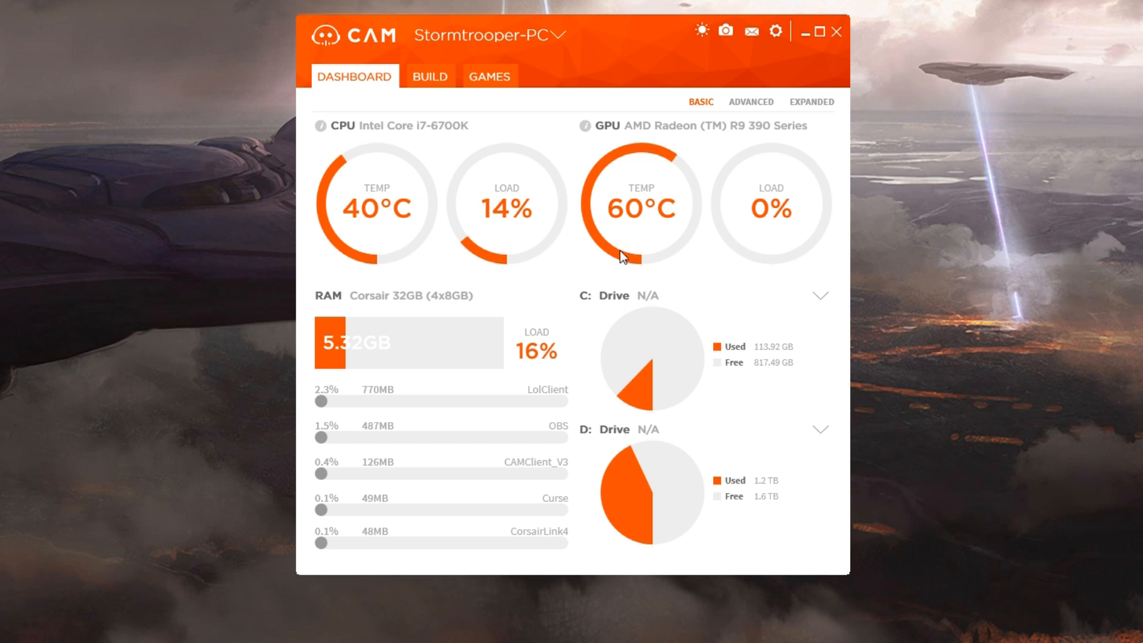
mouse_move(385, 316)
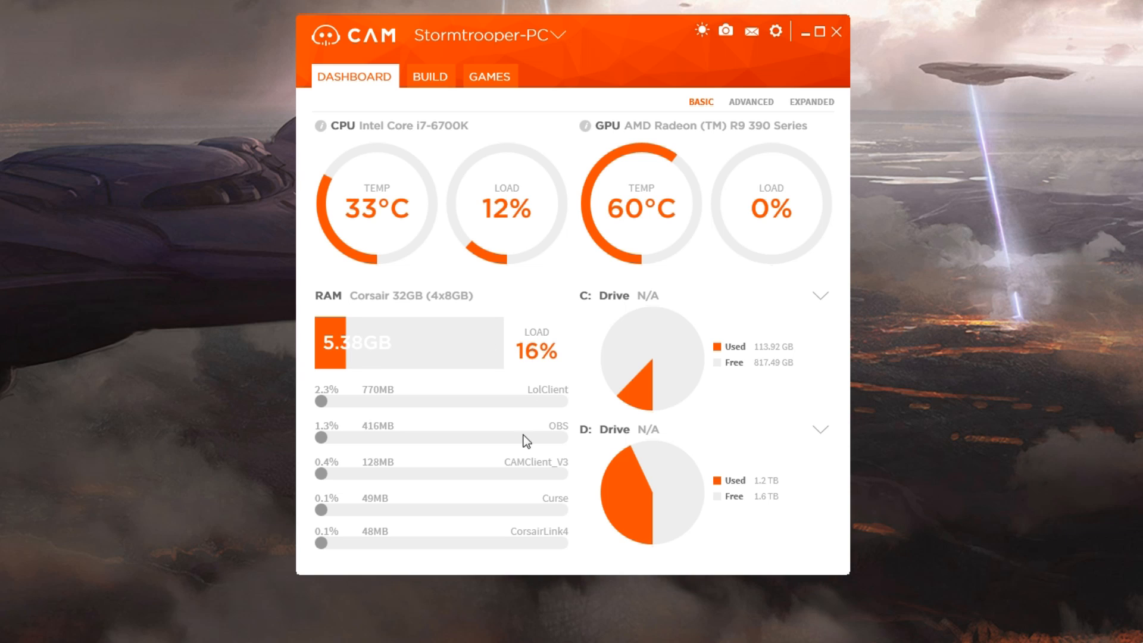
mouse_move(550, 401)
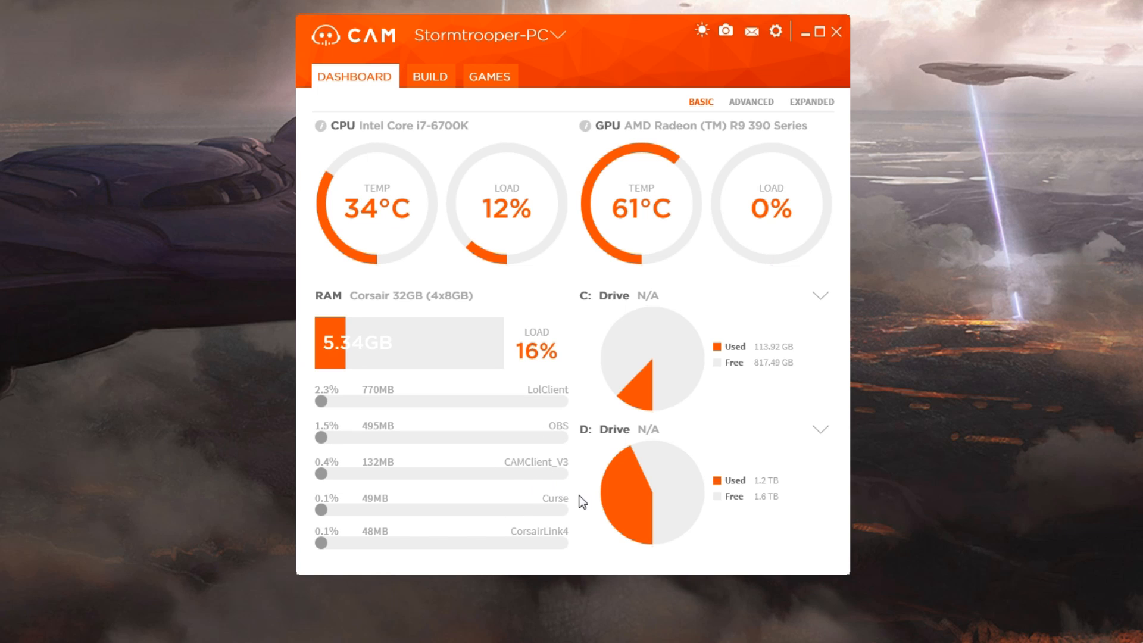
mouse_move(542, 541)
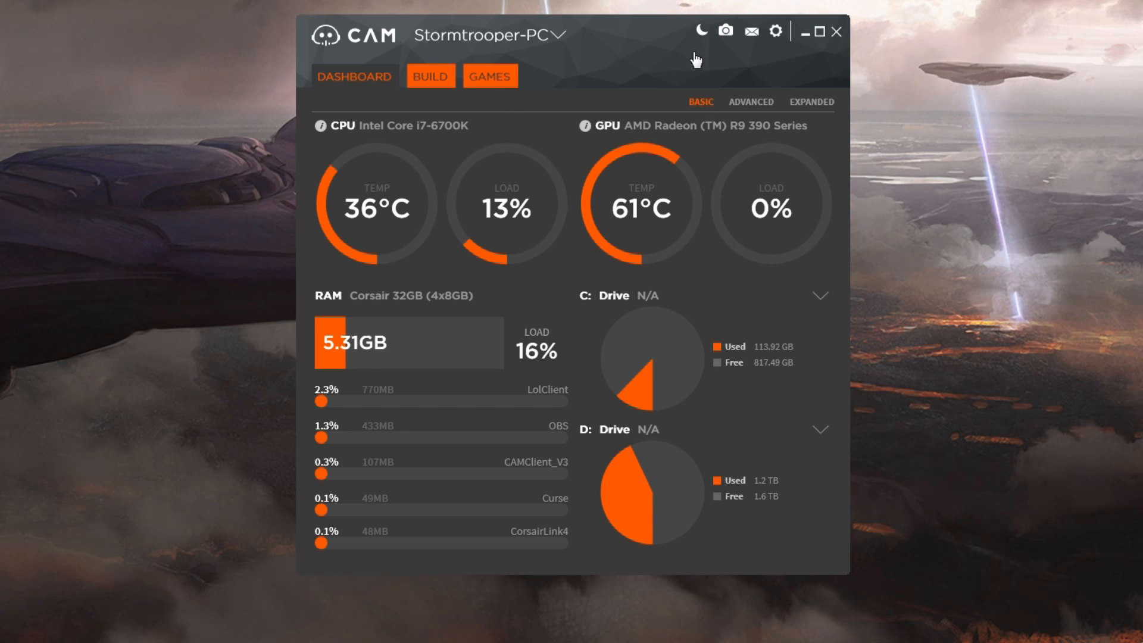
Restore the light theme, open the advanced graphs and show per-core CPU graphs for the past hour
click(701, 32)
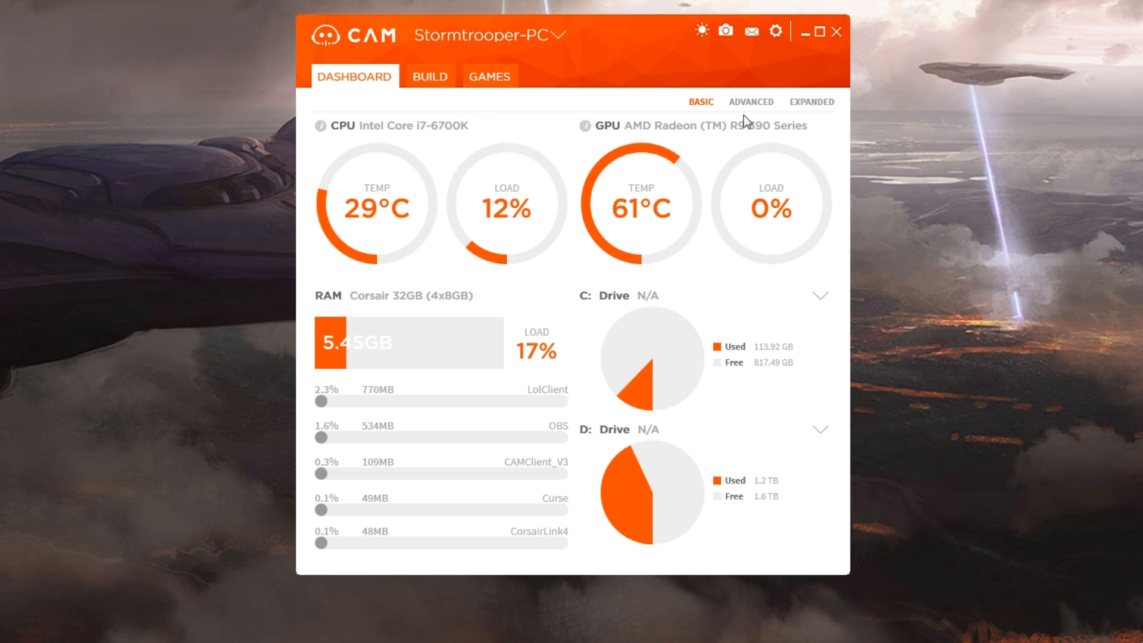
click(751, 102)
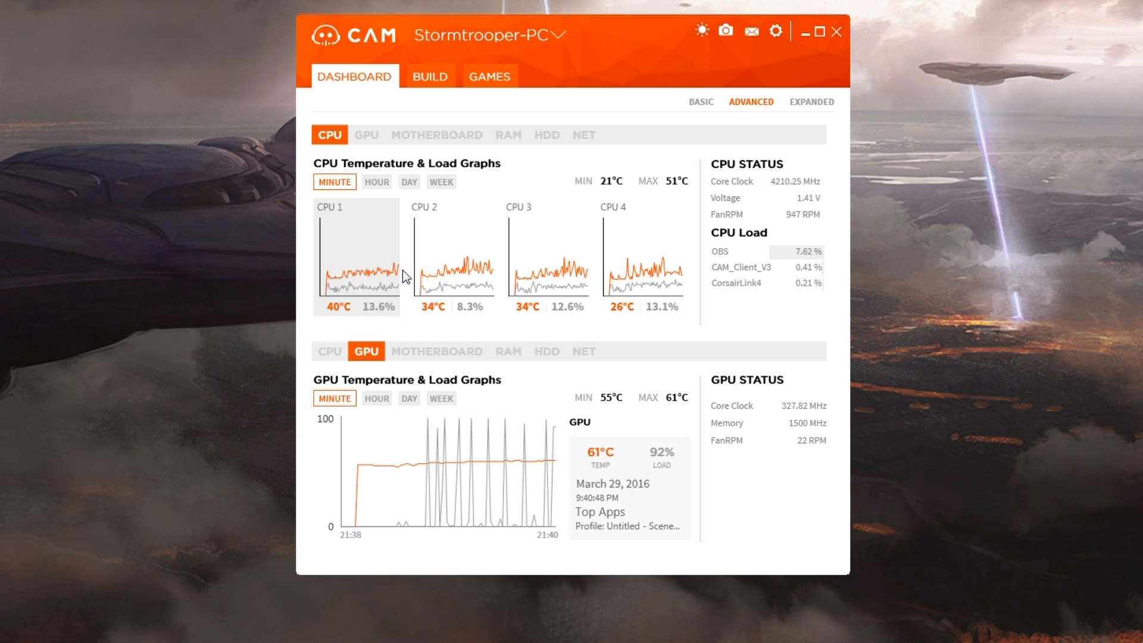
click(376, 181)
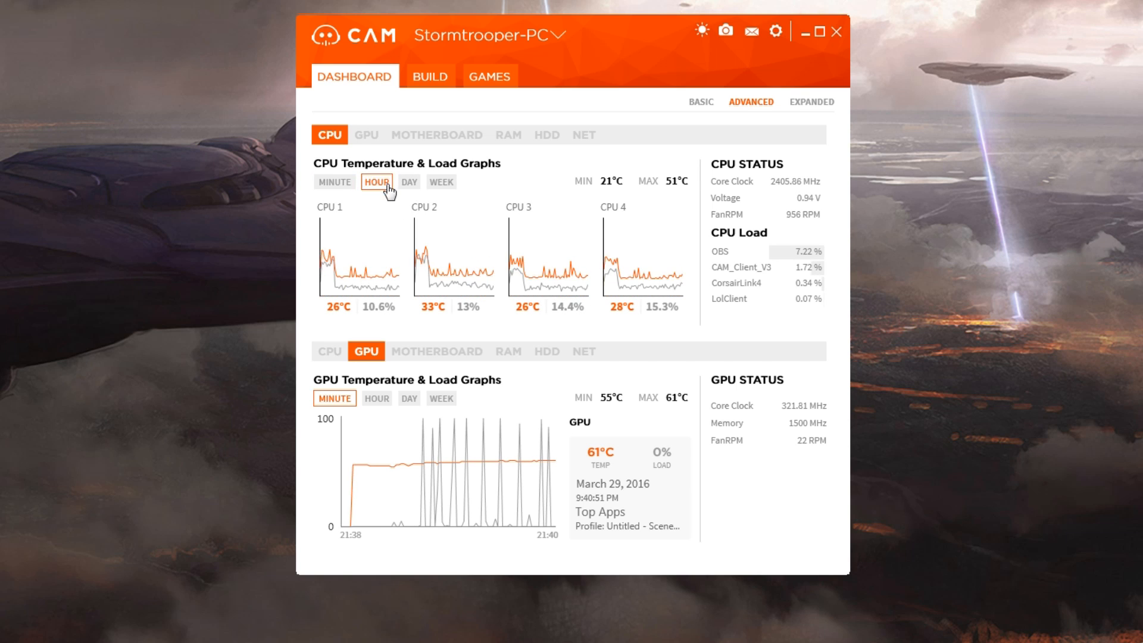
click(335, 181)
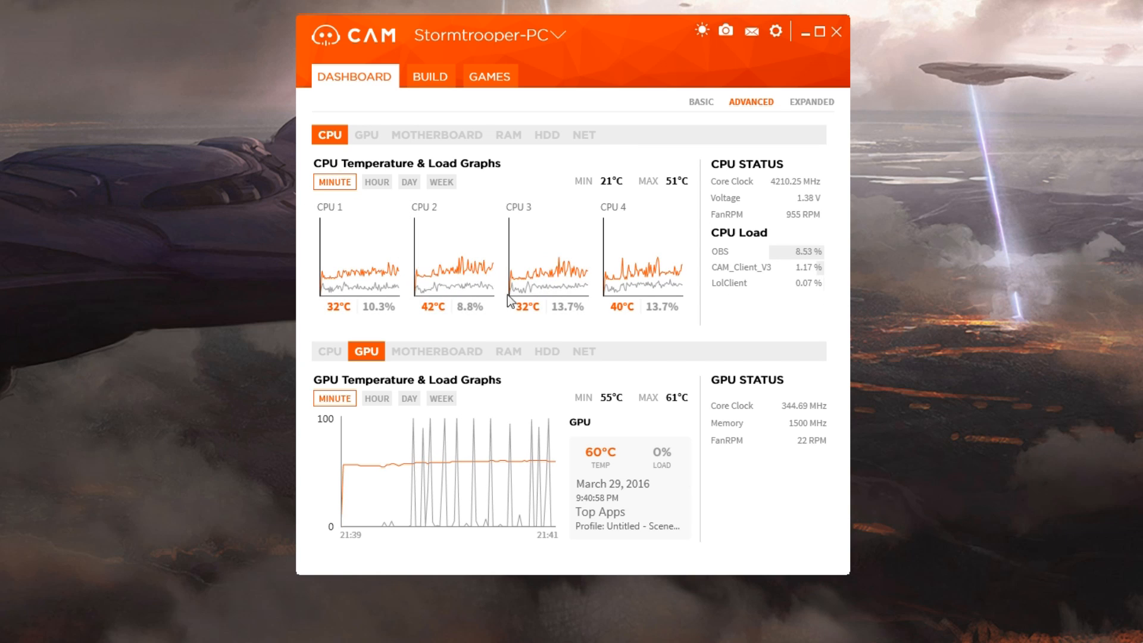
click(377, 182)
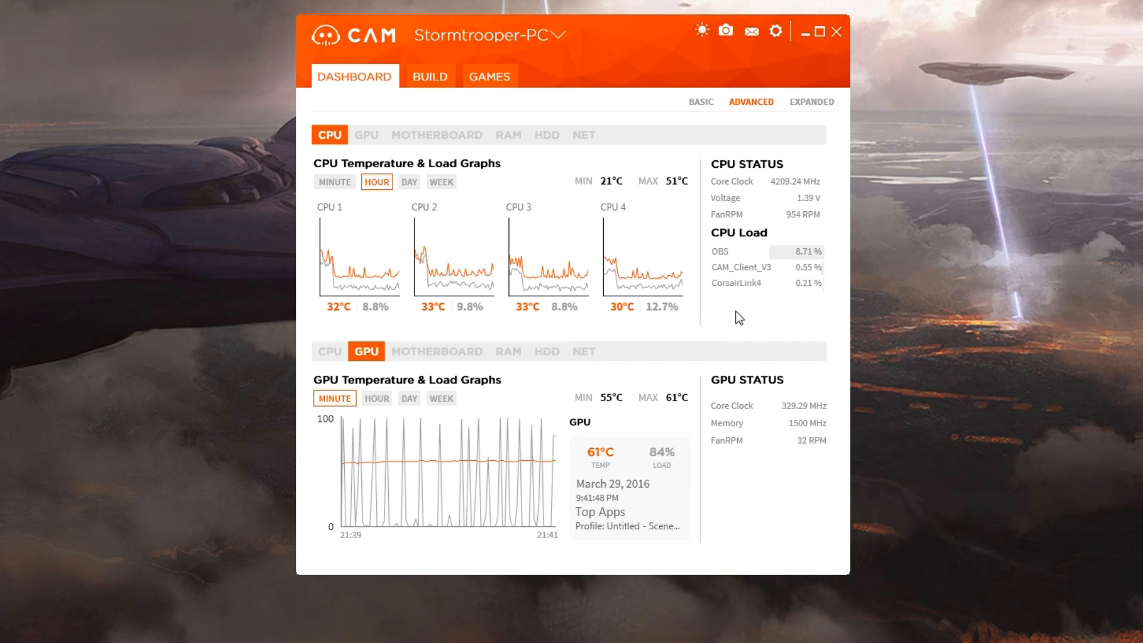
mouse_move(607, 272)
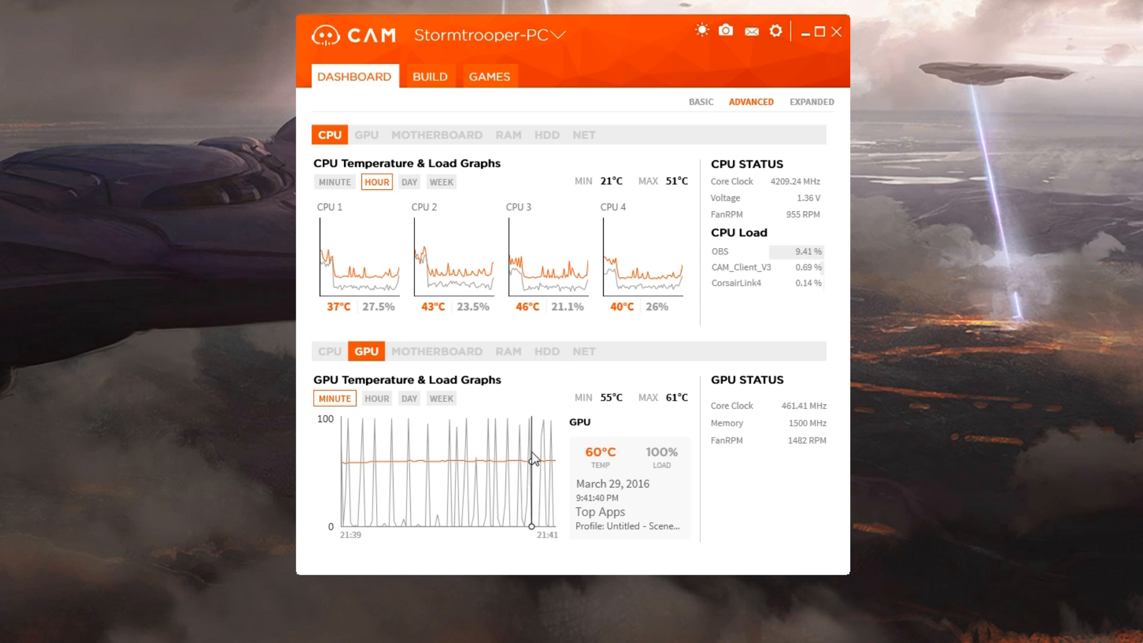
Set GPU graphs to the past hour, view motherboard stats, then compare RAM load across hour, day and week
click(376, 398)
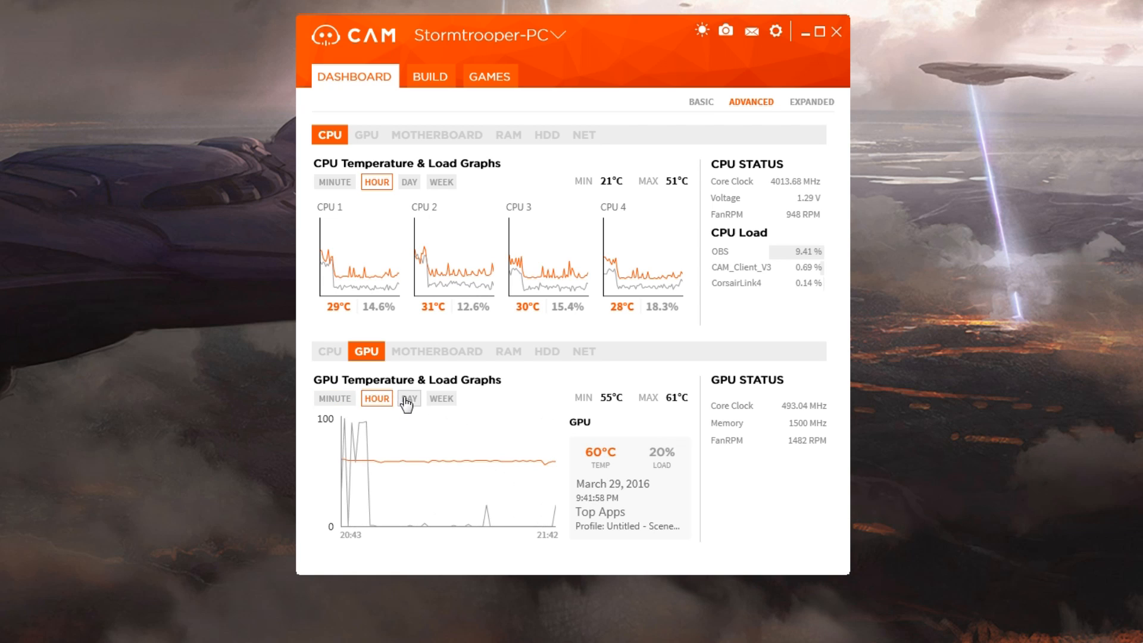
click(437, 351)
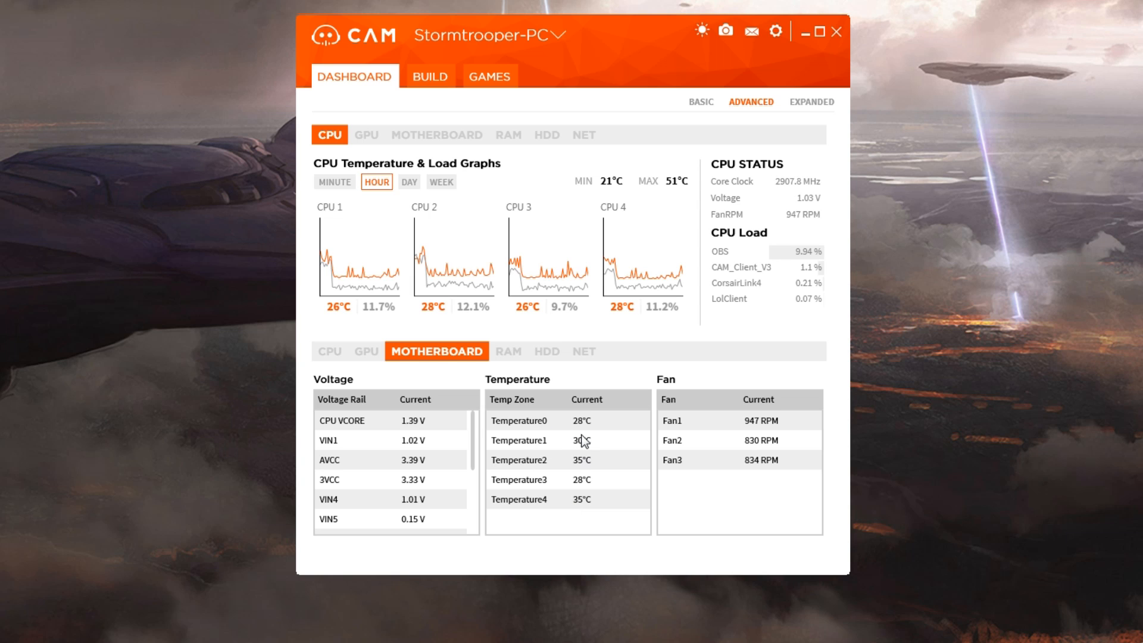
mouse_move(646, 490)
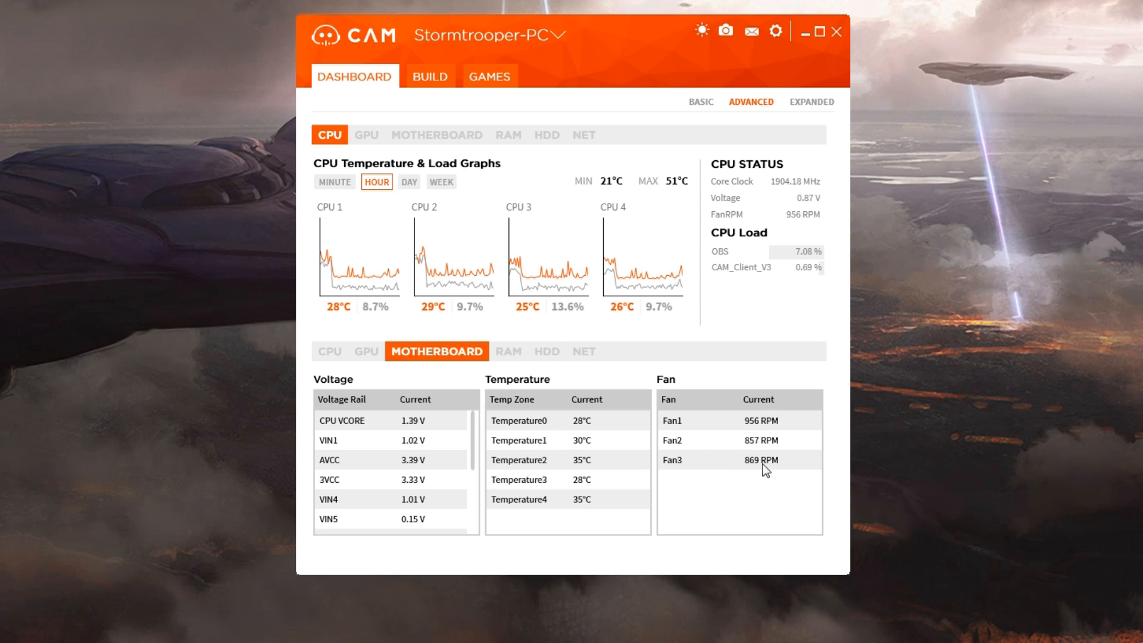
click(508, 350)
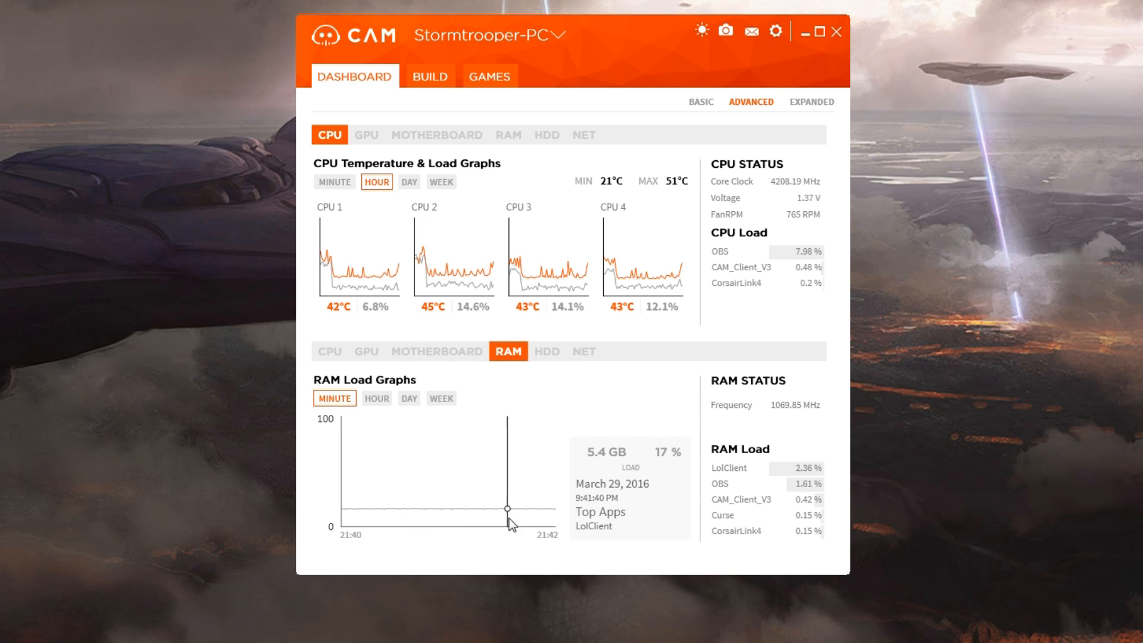
click(376, 398)
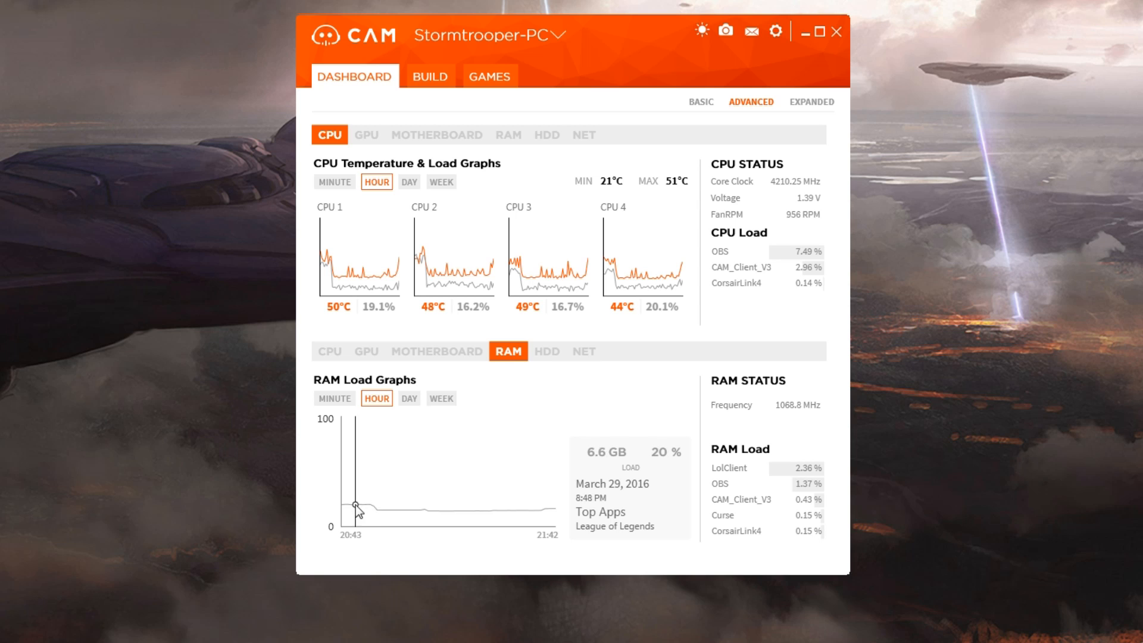
click(409, 398)
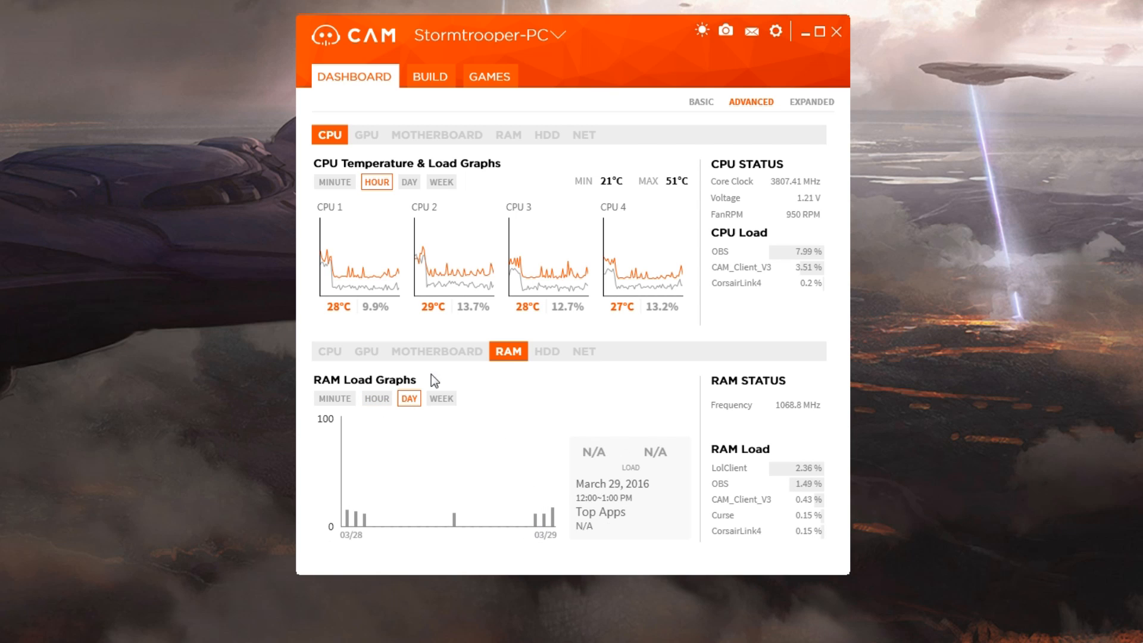
click(441, 398)
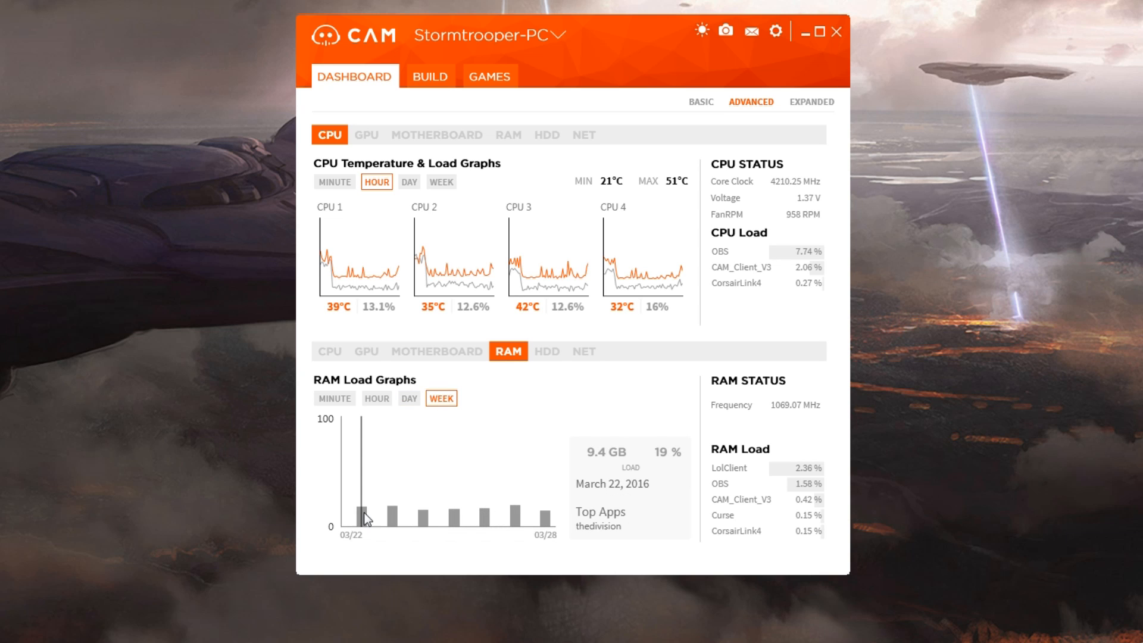
click(408, 399)
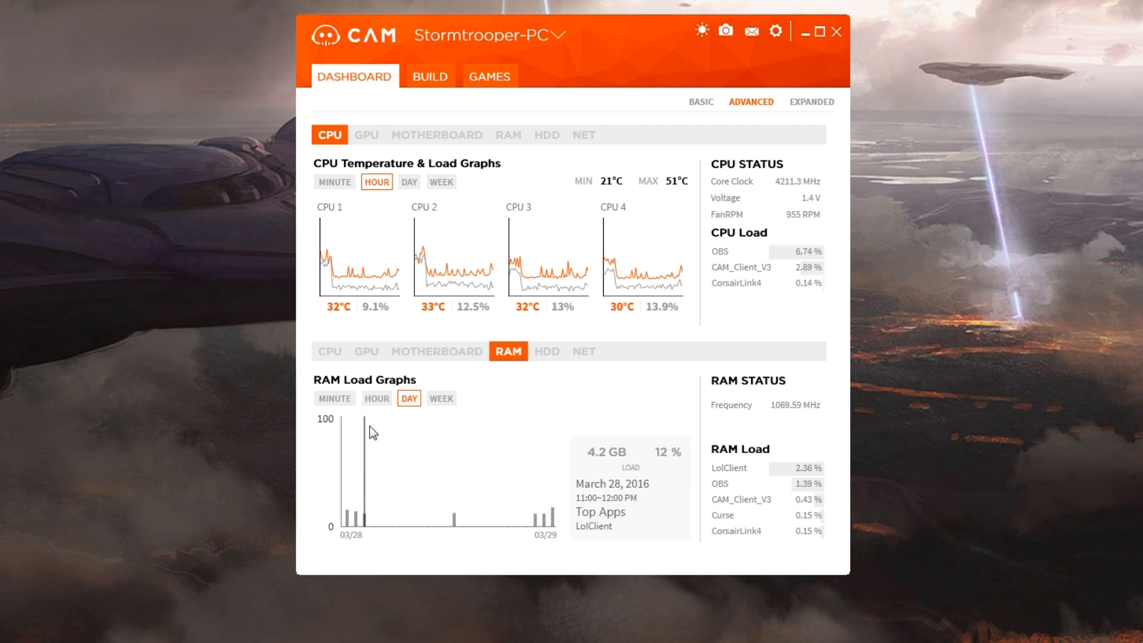
click(442, 398)
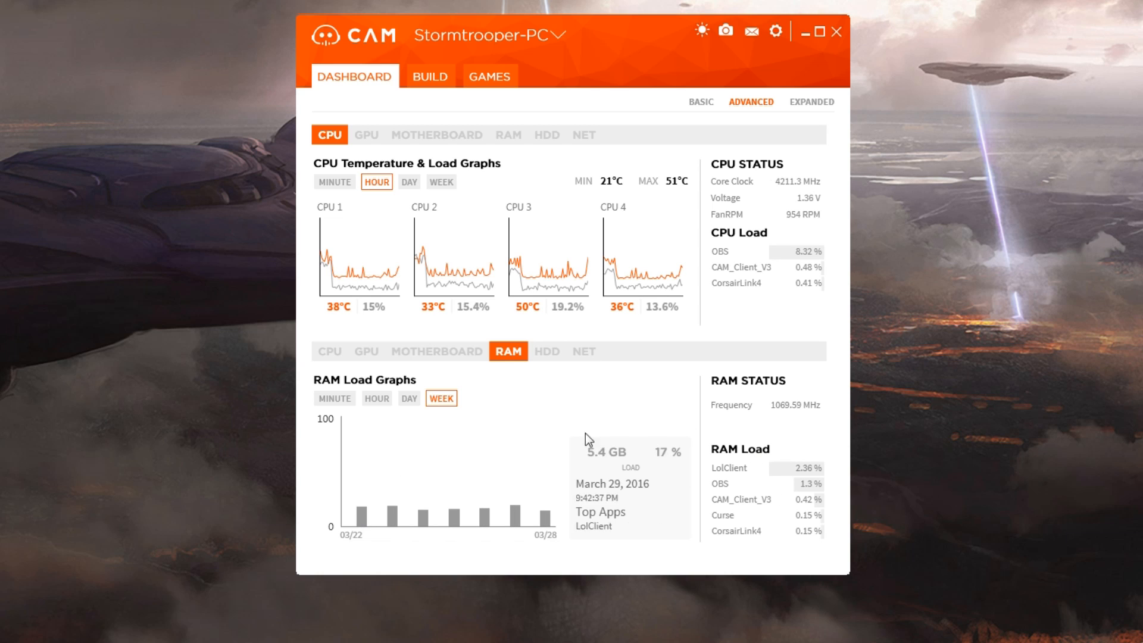
Check disk health attributes and network upload/download activity, then return to the GPU graphs
click(547, 351)
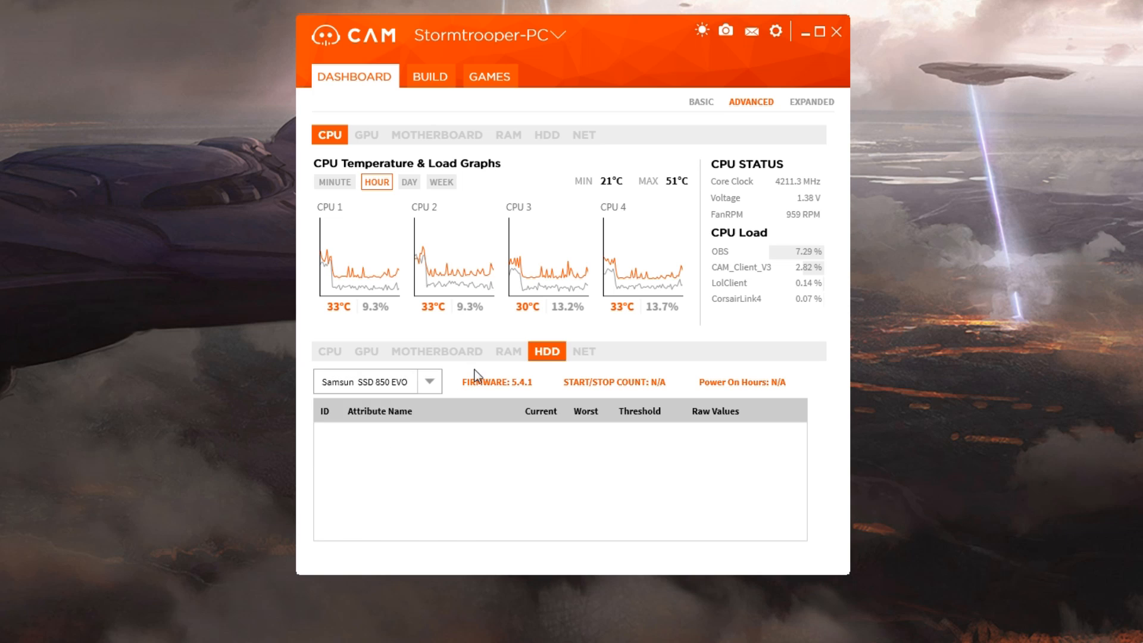
click(584, 351)
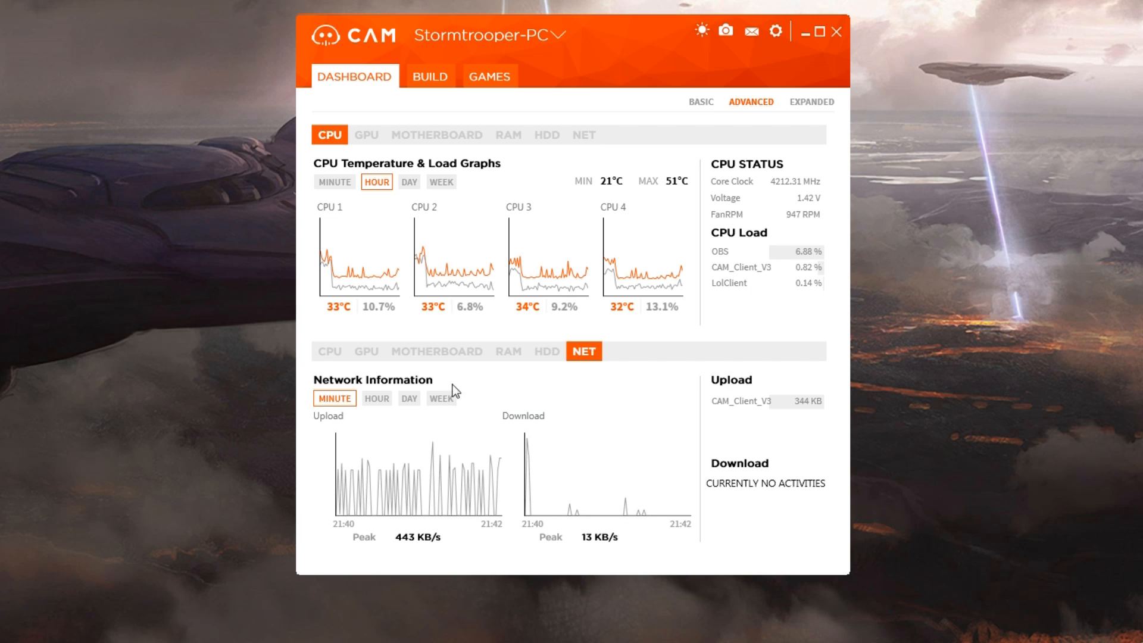
click(366, 351)
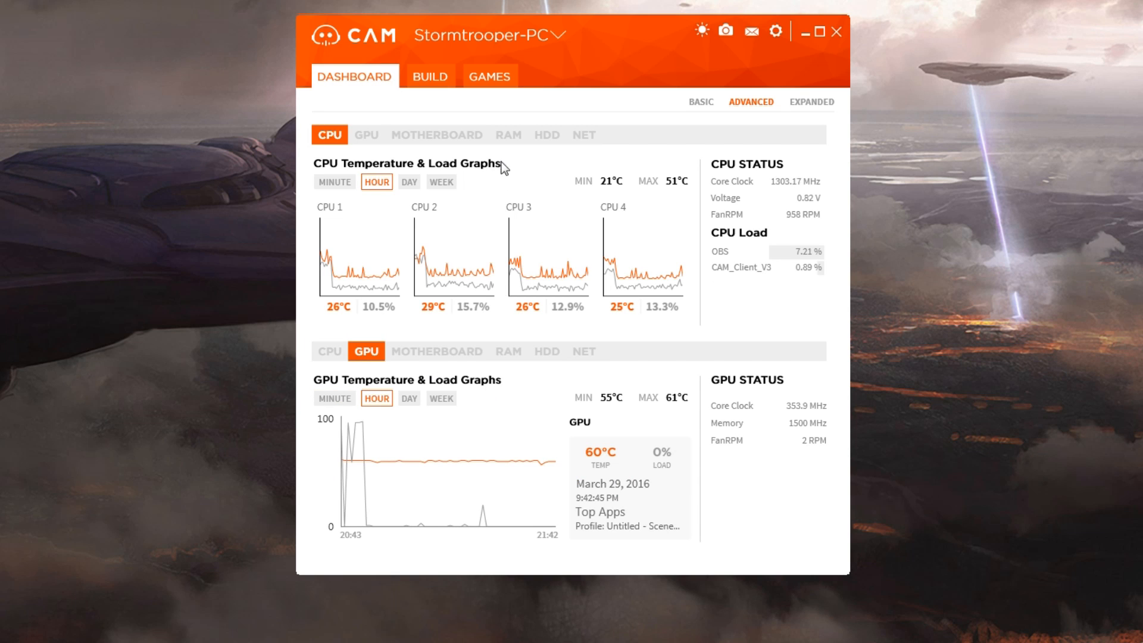
mouse_move(799, 110)
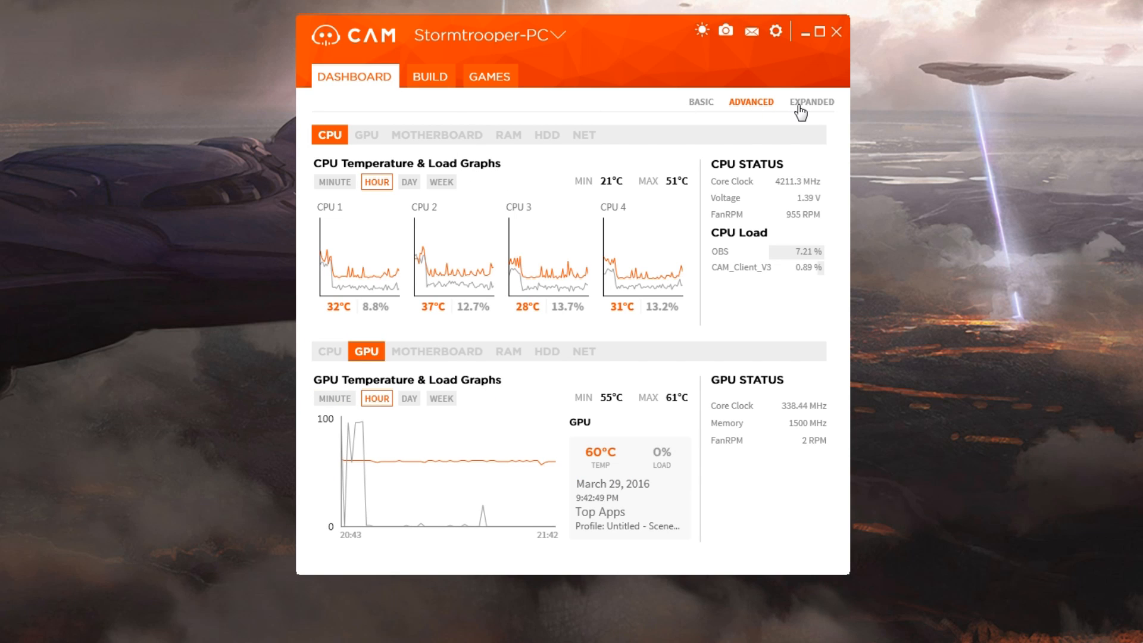
Open the expanded view's Specs tab and scroll through the Motherboard, RAM and HDD 1 details
click(811, 102)
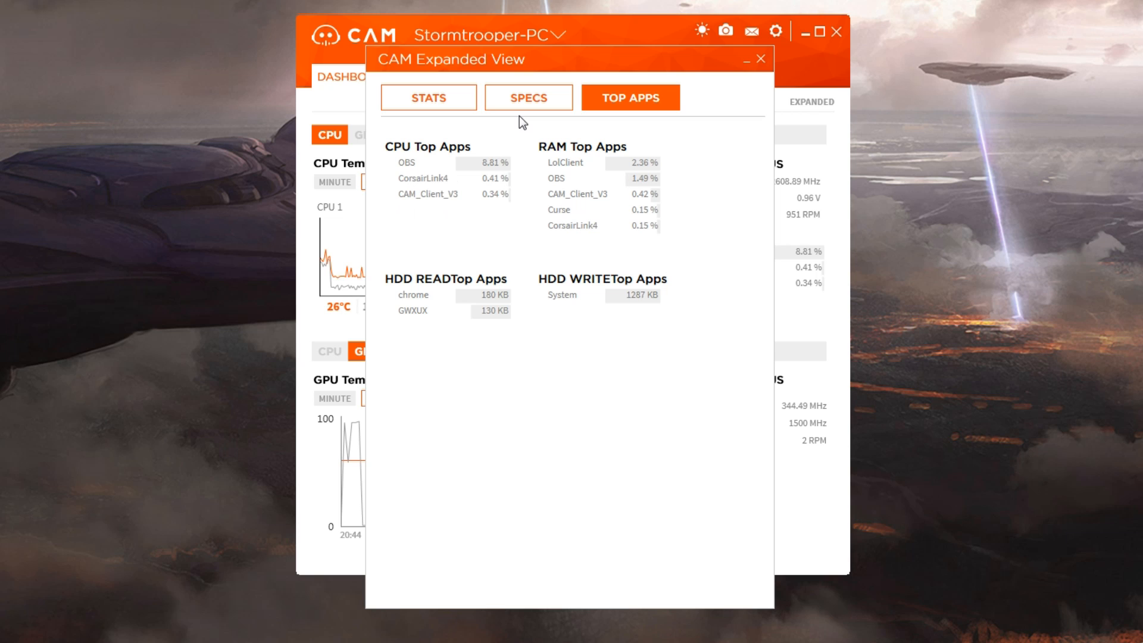
click(529, 97)
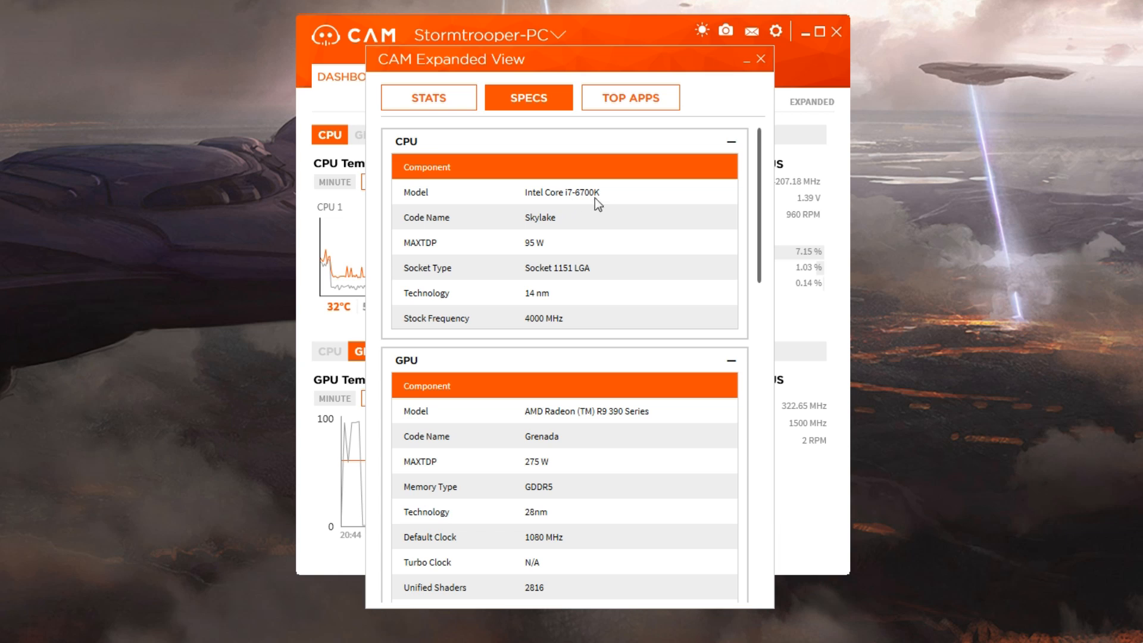
mouse_move(583, 227)
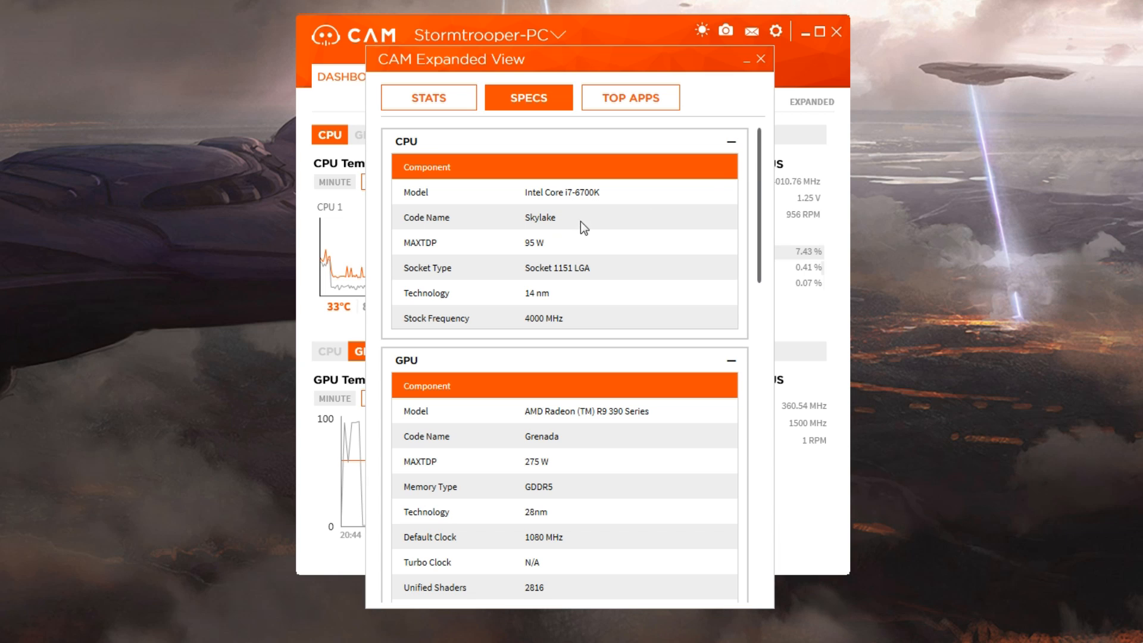
mouse_move(610, 254)
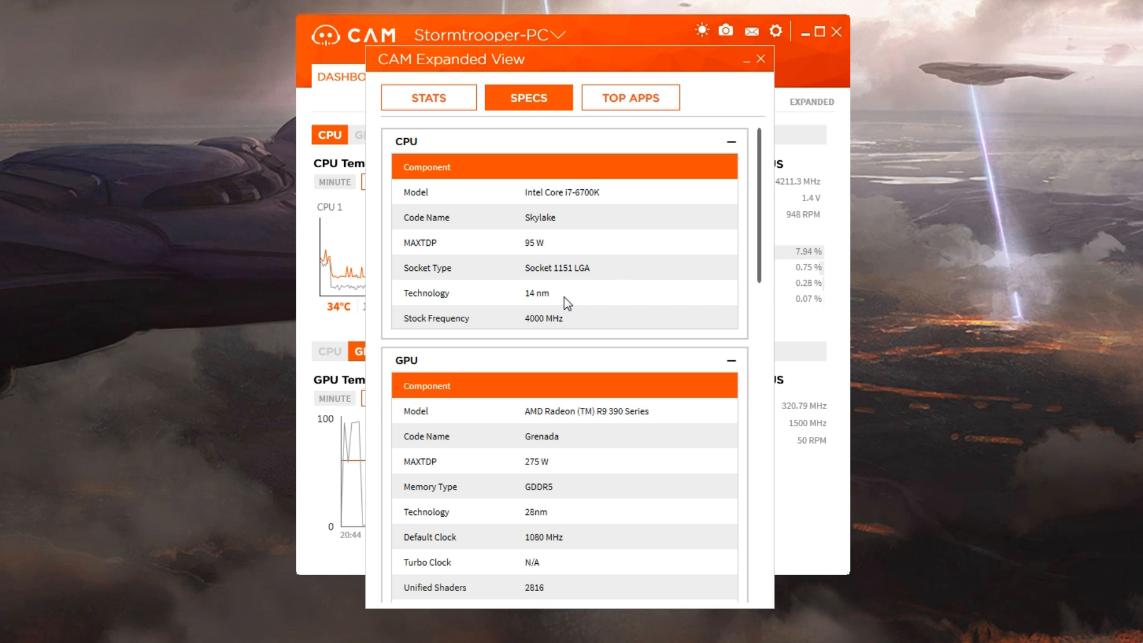
scroll(down, 3)
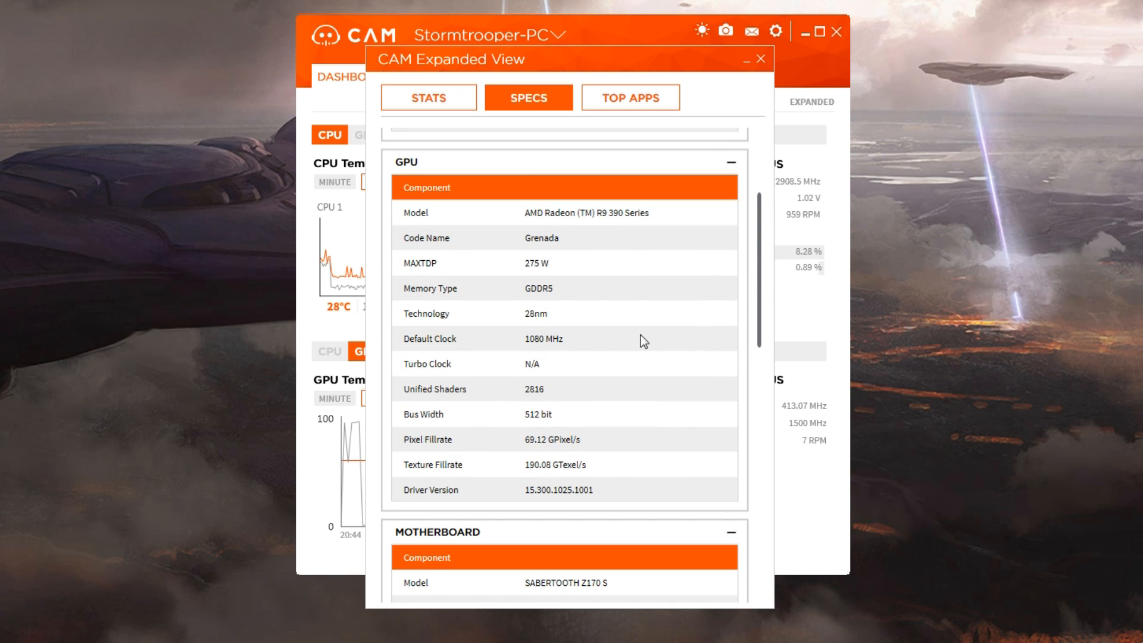
scroll(down, 3)
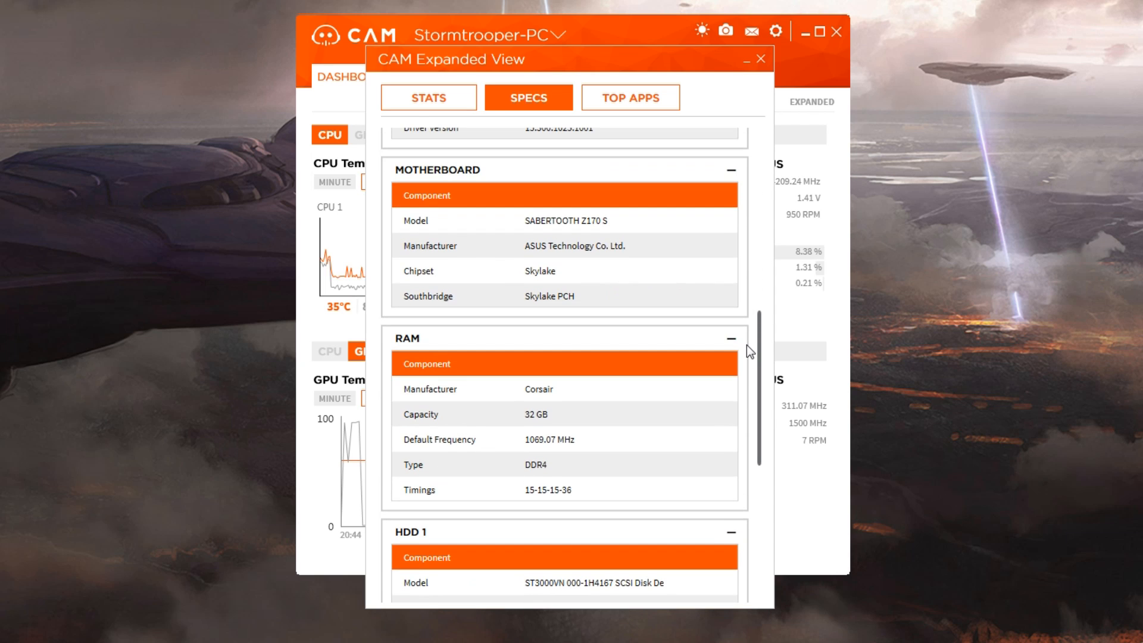
scroll(down, 3)
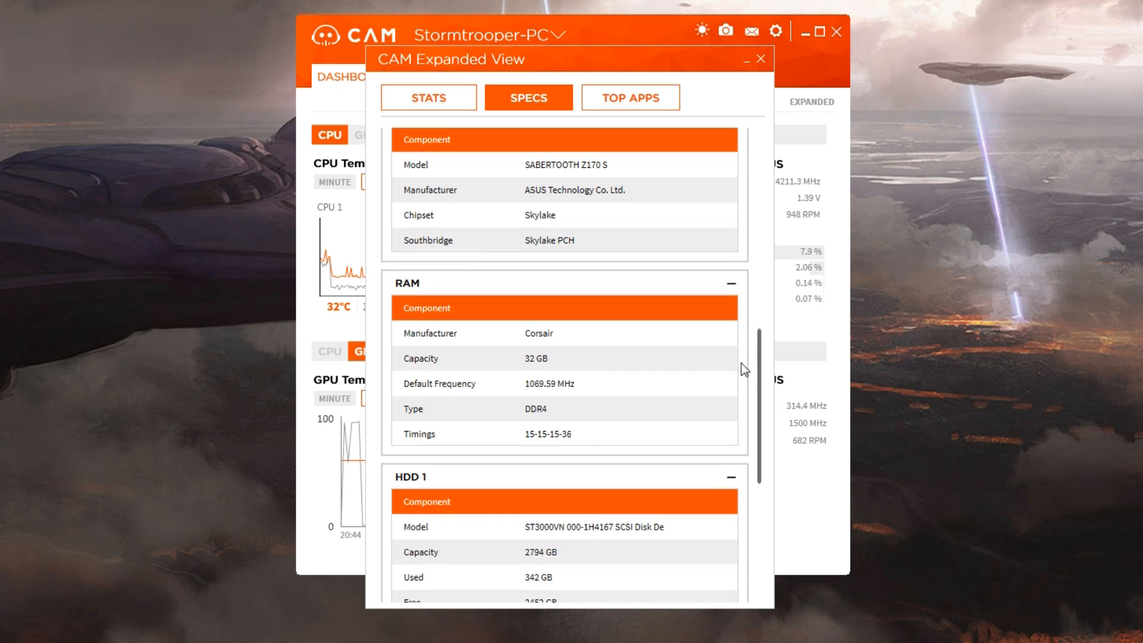
scroll(down, 3)
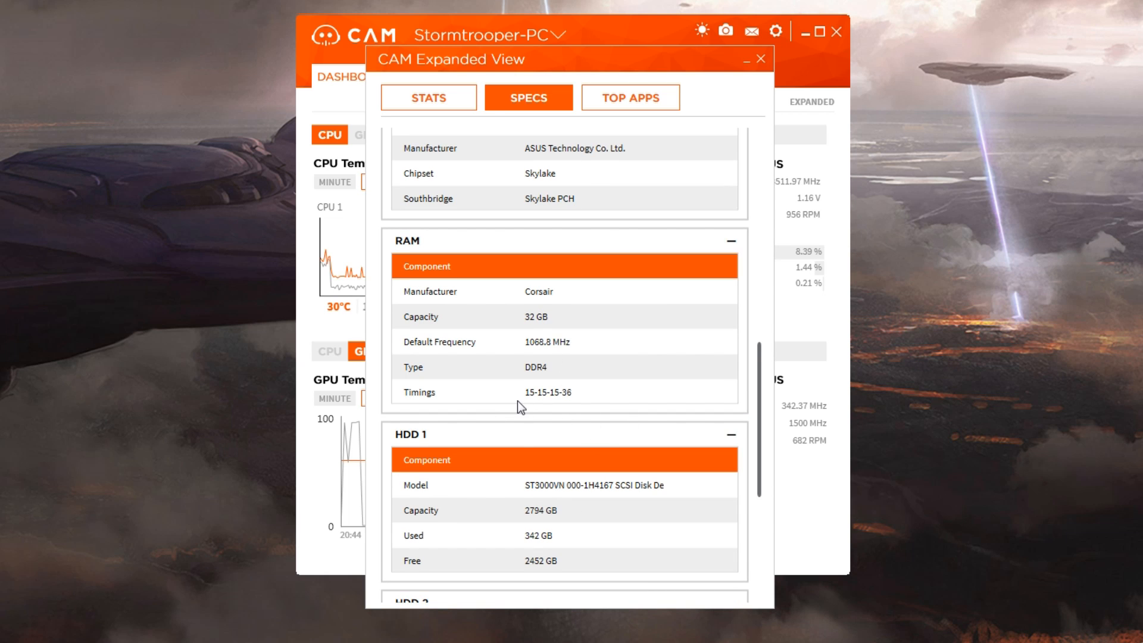
mouse_move(620, 326)
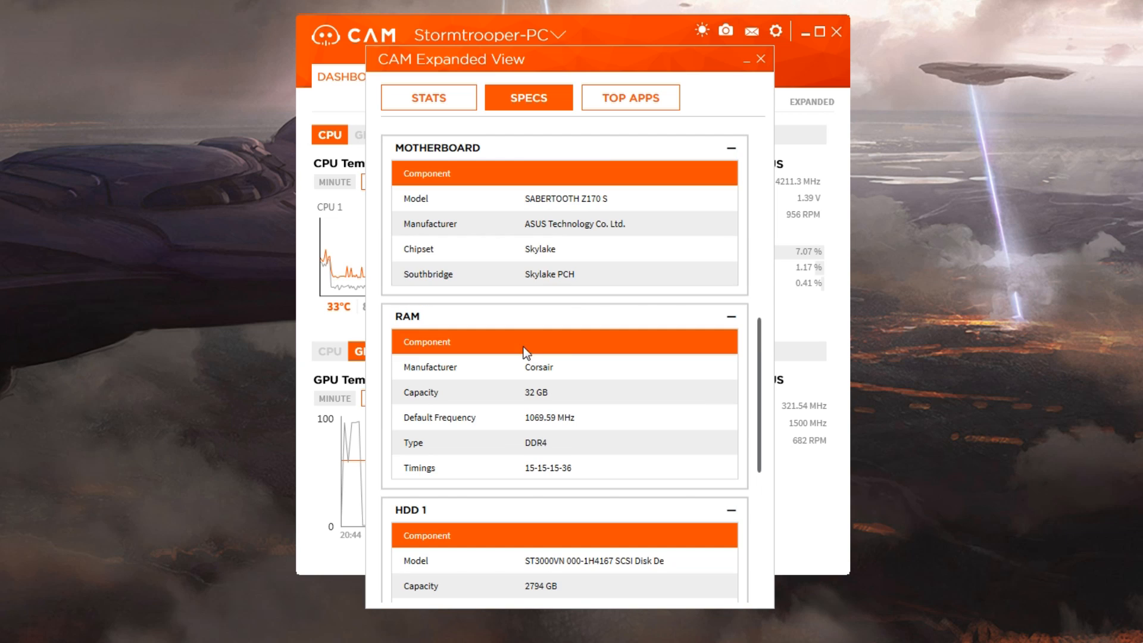
mouse_move(519, 201)
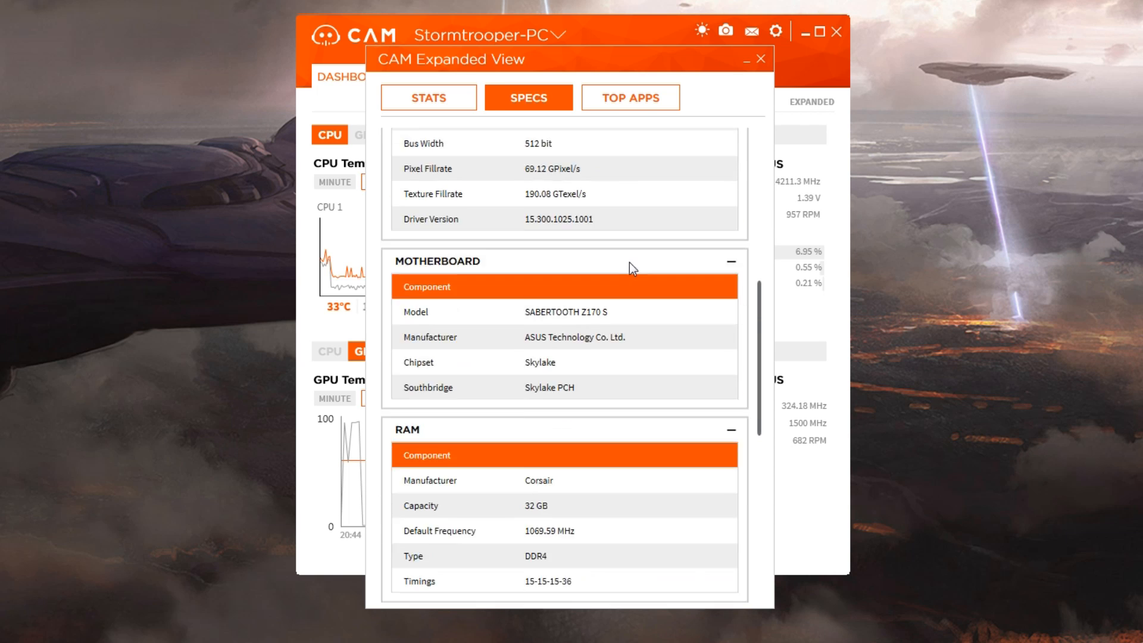
Check Top Apps, scroll the Stats table of current, minimum and maximum readings, then close the expanded view
click(630, 97)
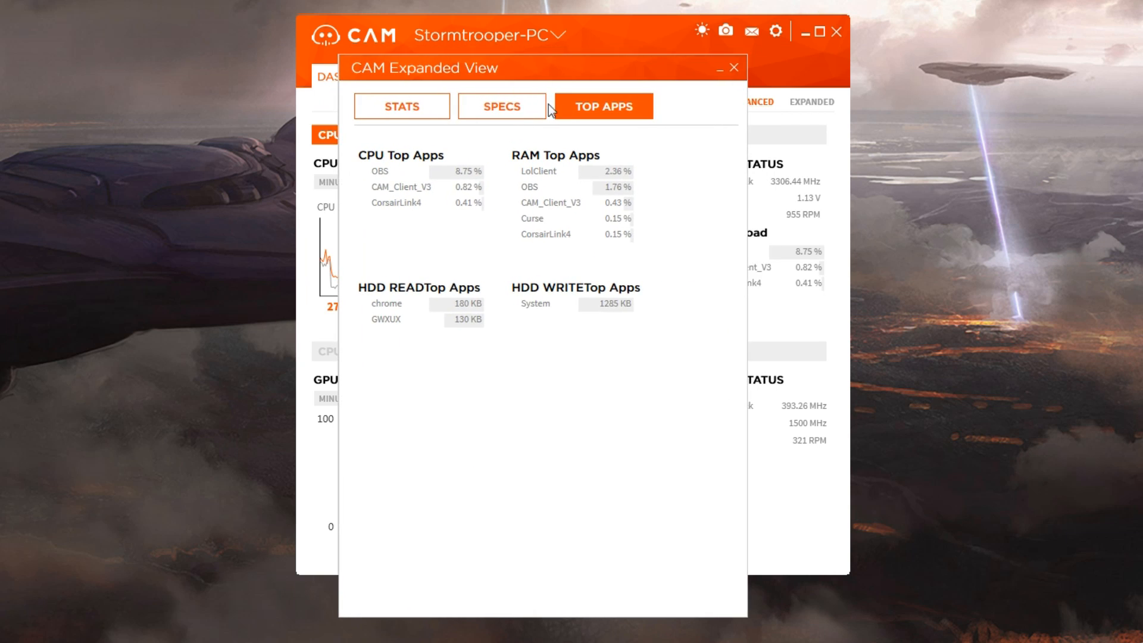
click(400, 106)
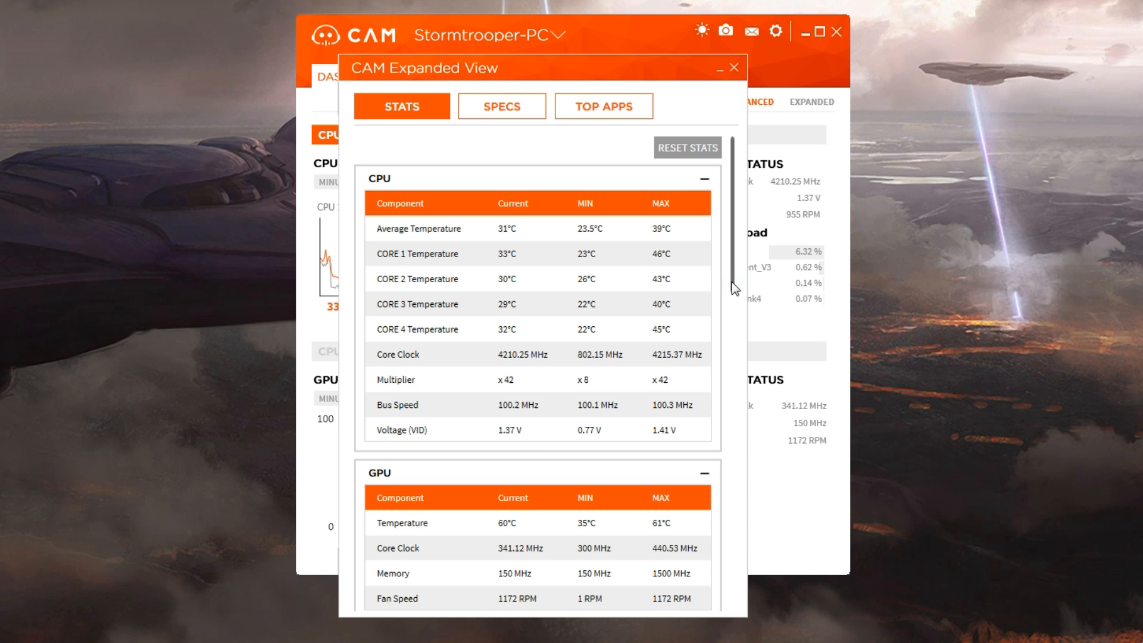
scroll(down, 3)
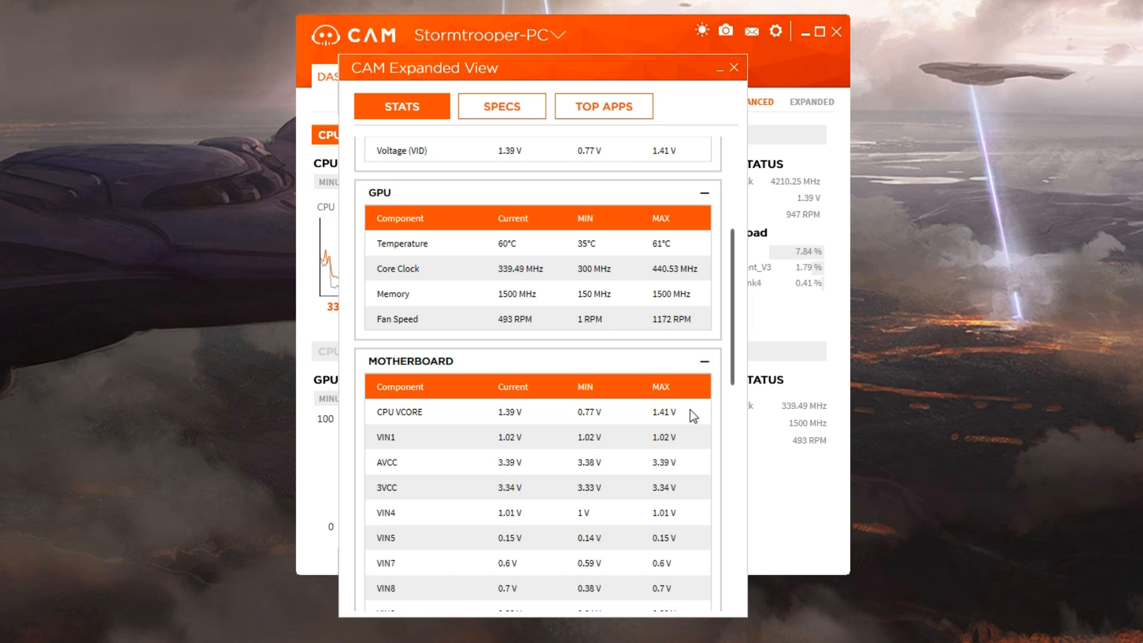
scroll(down, 3)
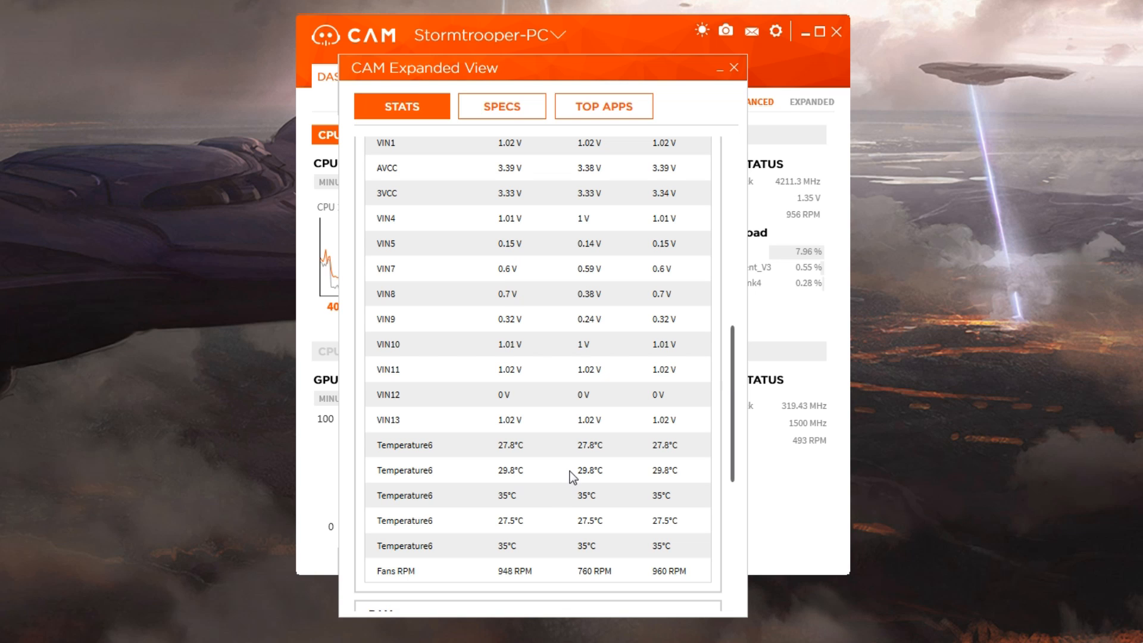
scroll(down, 3)
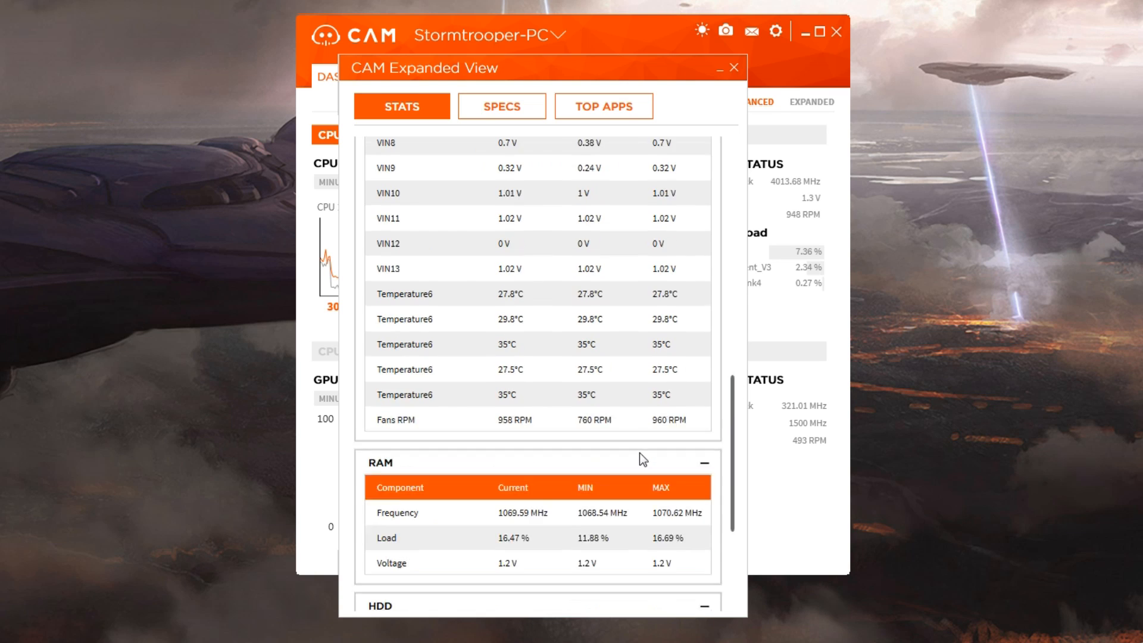
scroll(down, 3)
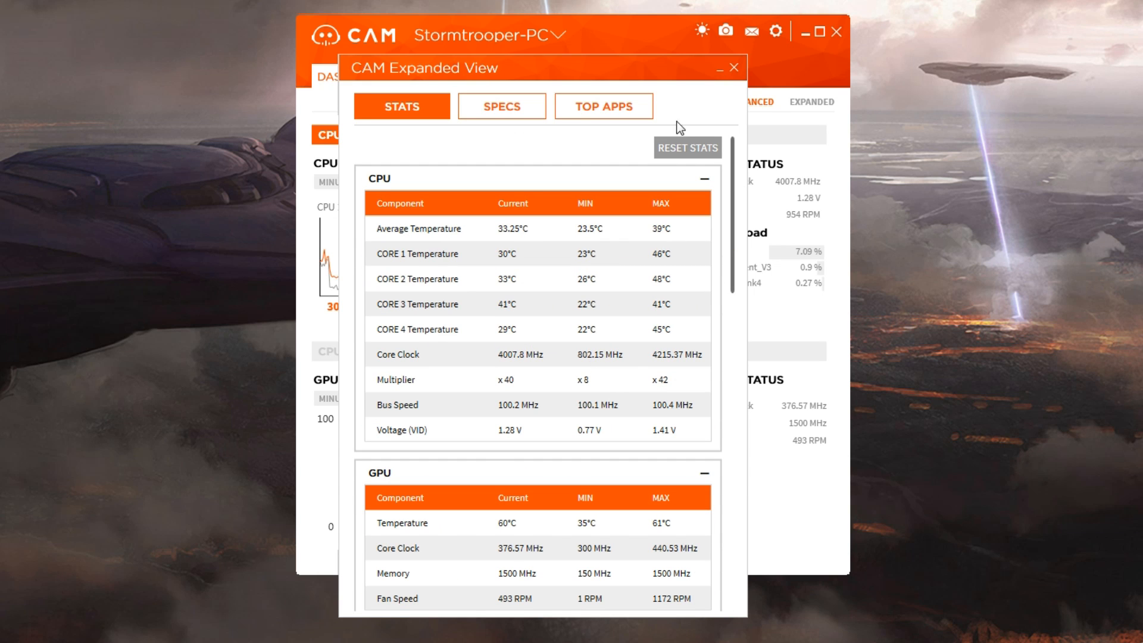
click(603, 106)
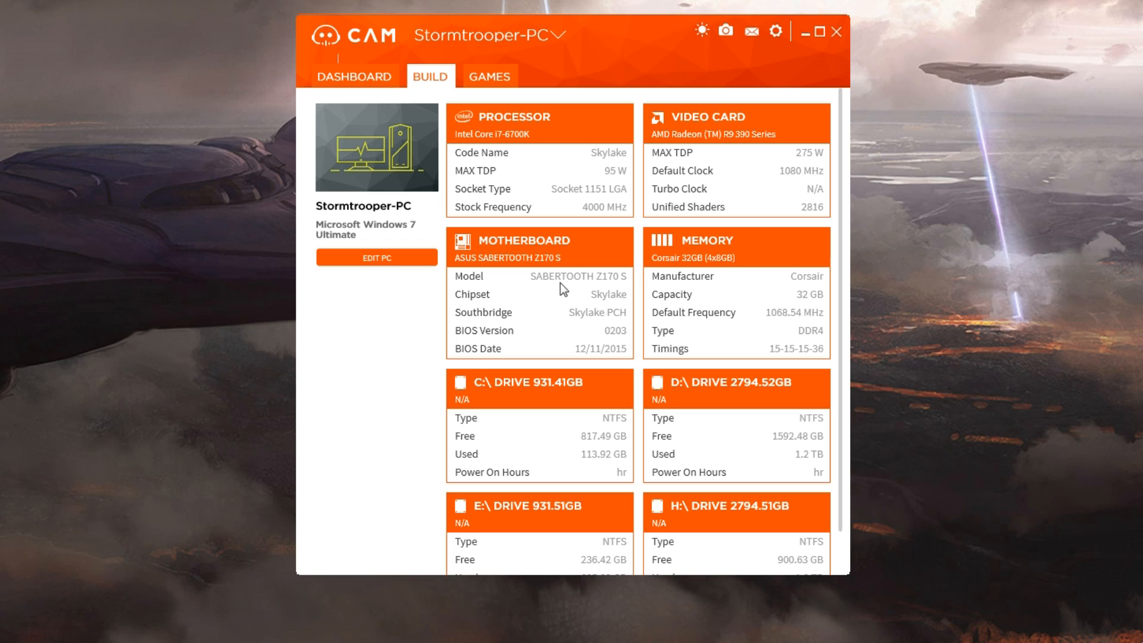
mouse_move(563, 260)
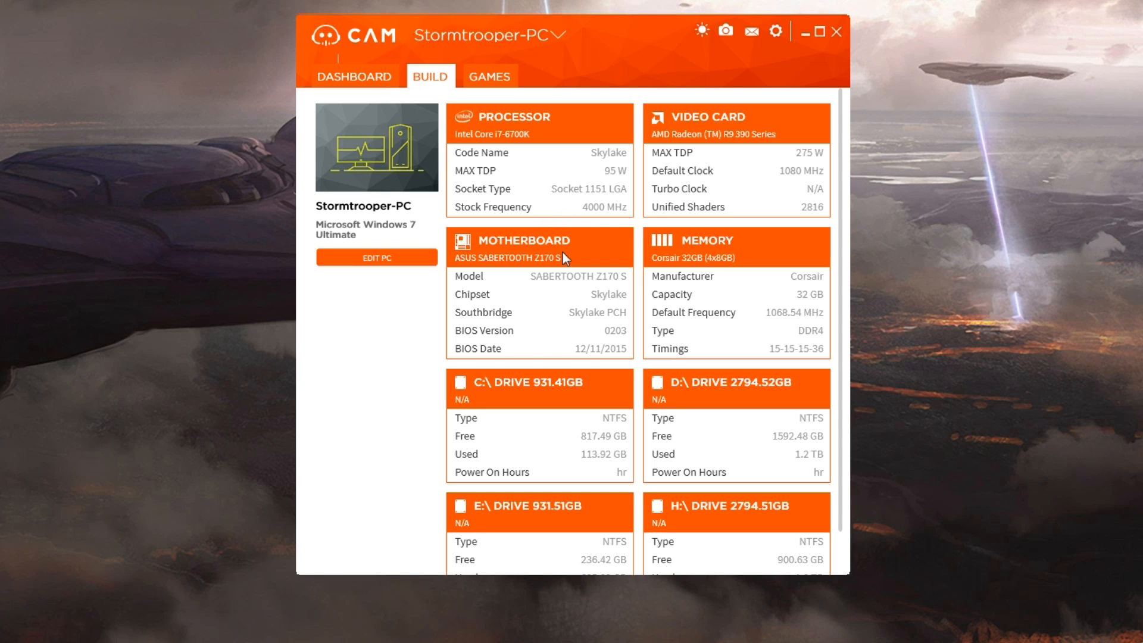
mouse_move(588, 313)
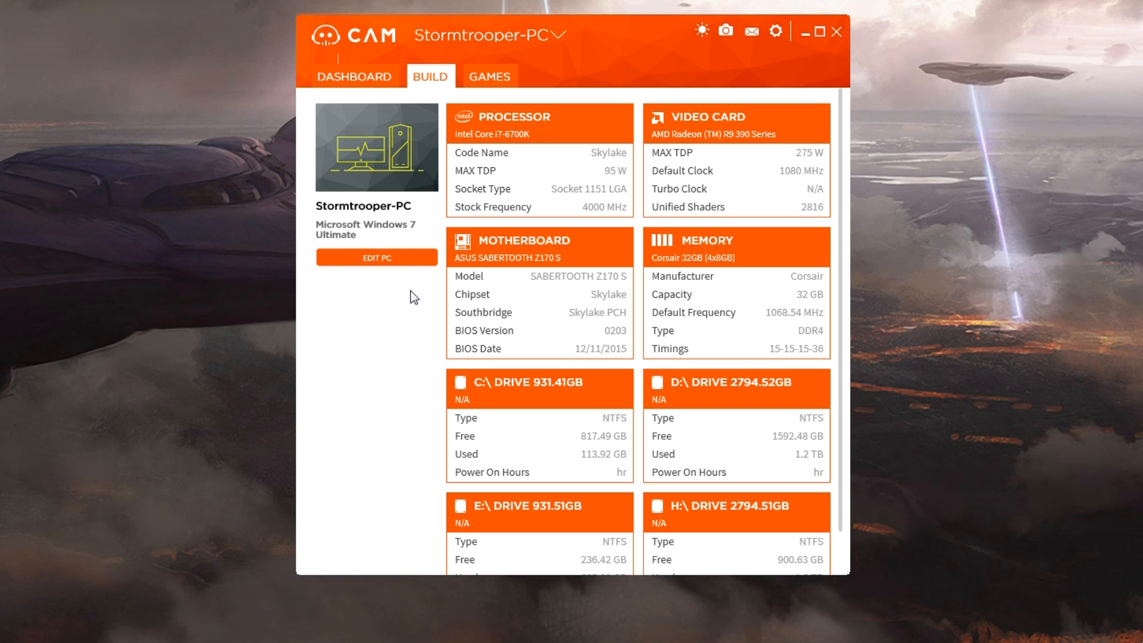
mouse_move(843, 271)
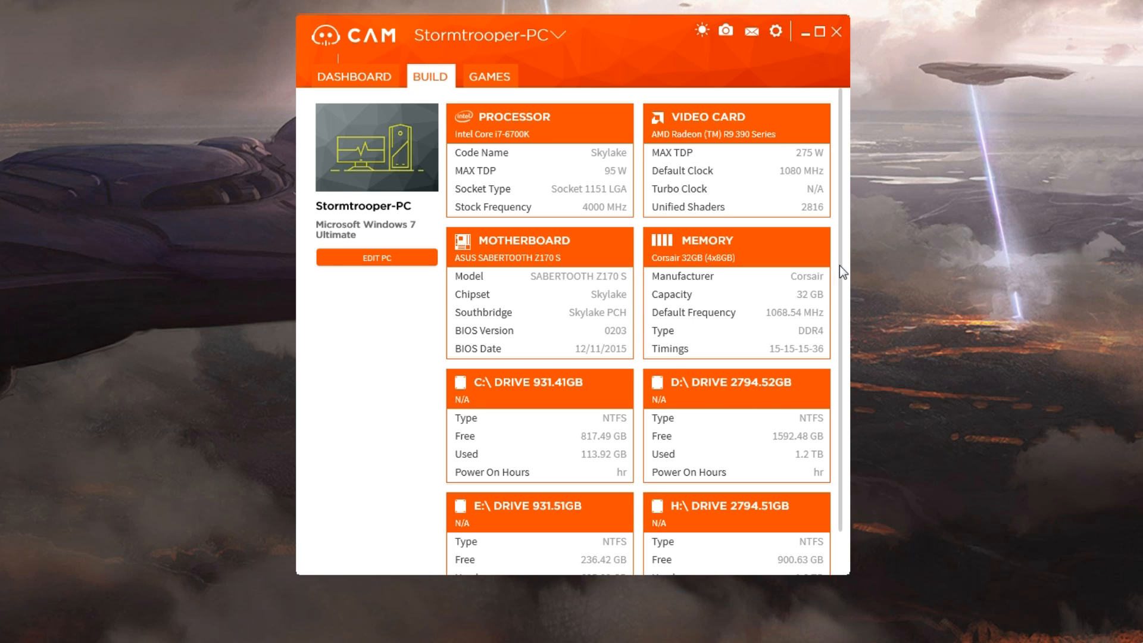
Scroll the Build tab down to reveal the E: and H: drive cards with used space
scroll(down, 3)
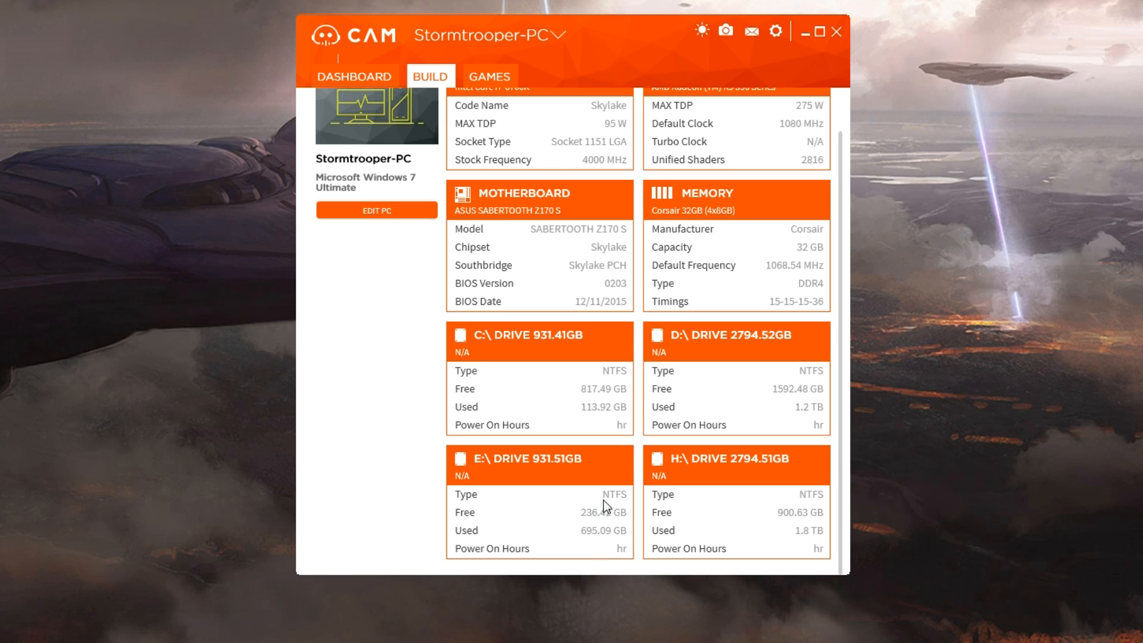
mouse_move(623, 501)
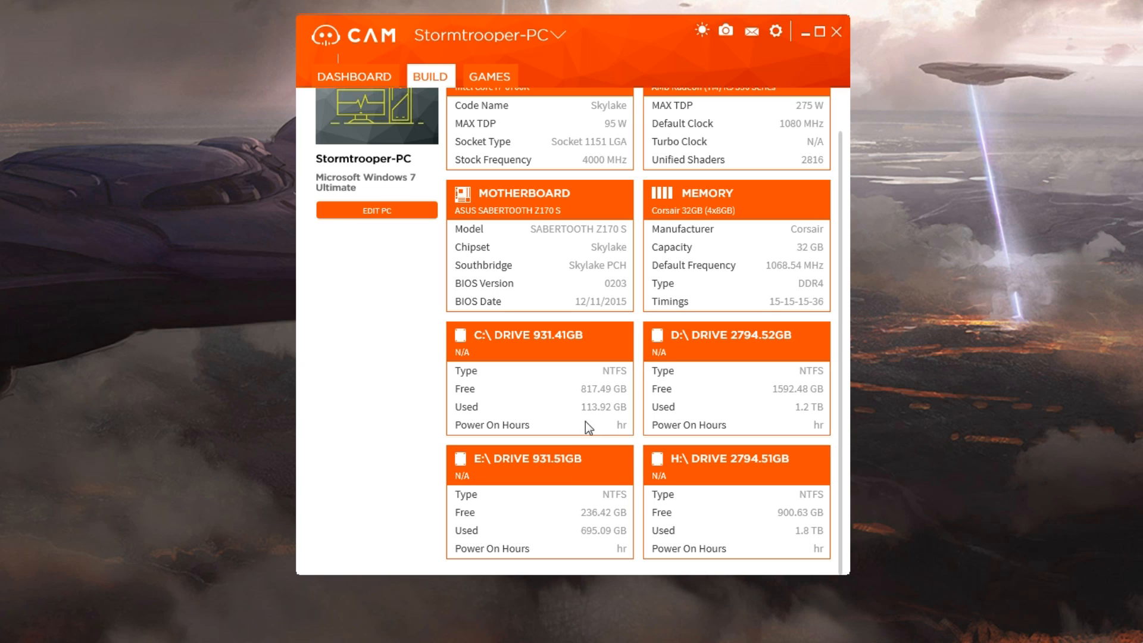
mouse_move(764, 417)
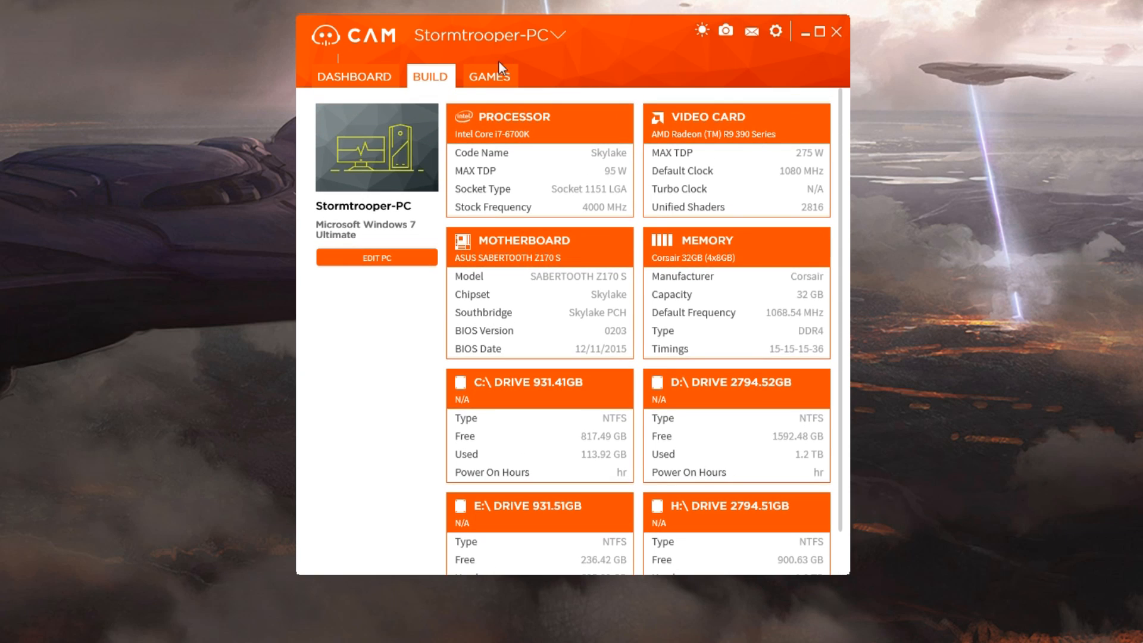
Open the Games tab showing the latest League of Legends FPS session and recent games
click(489, 76)
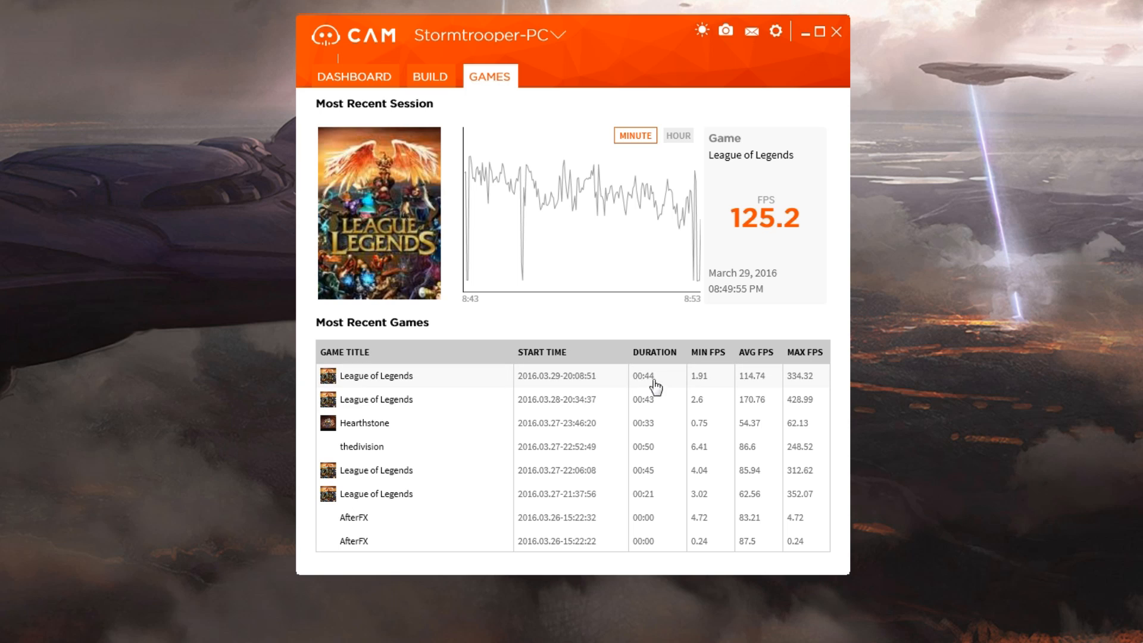
mouse_move(660, 387)
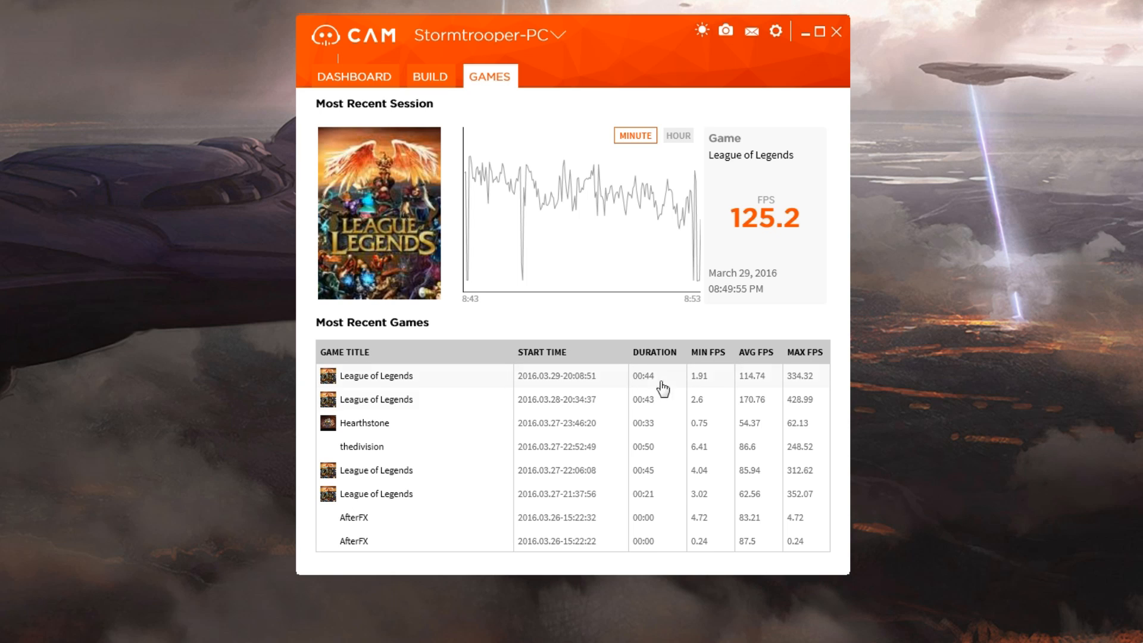
mouse_move(711, 390)
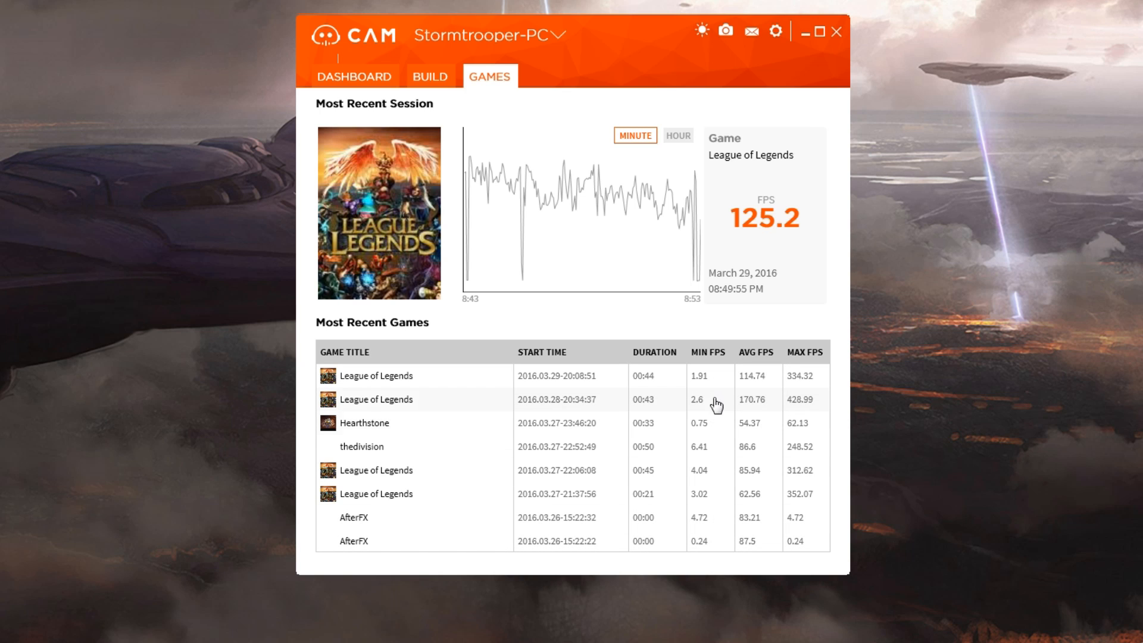
mouse_move(709, 519)
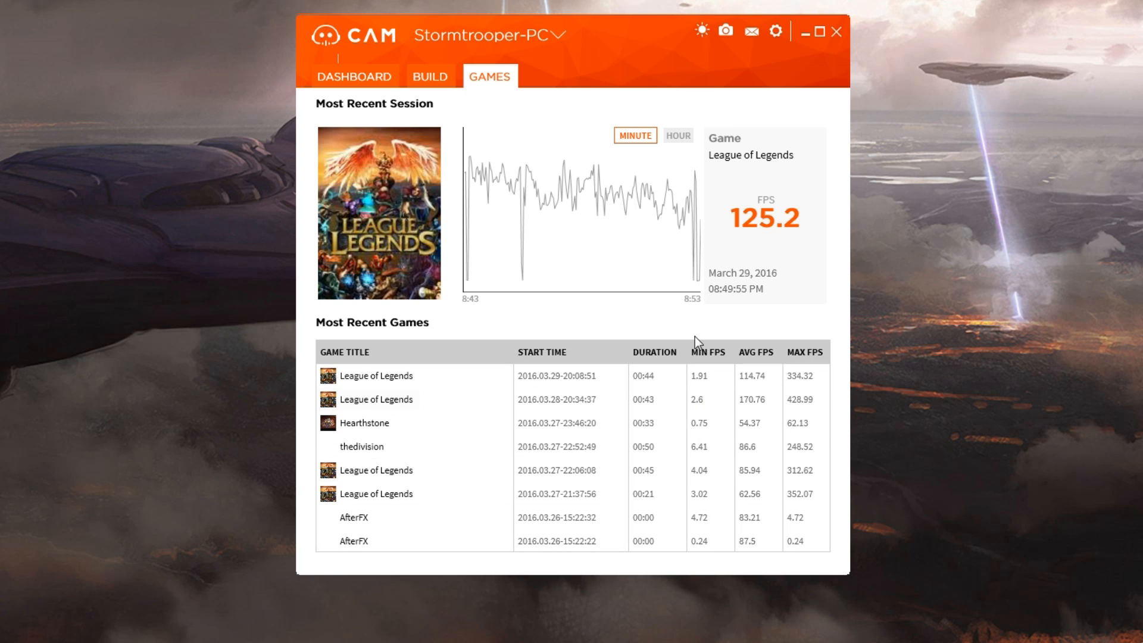
mouse_move(744, 374)
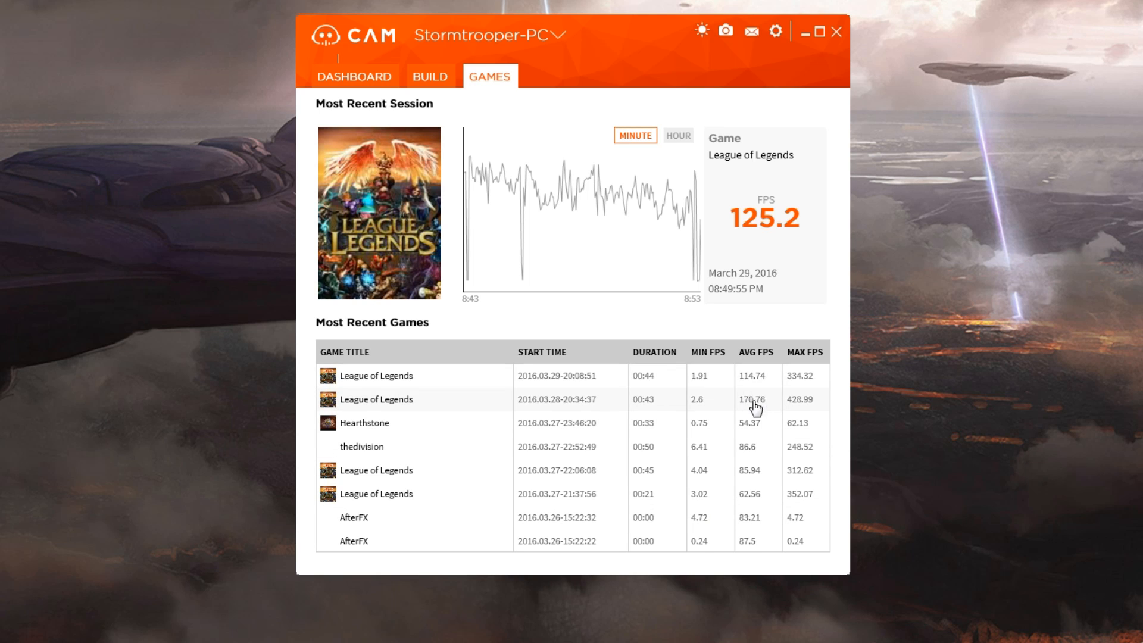
mouse_move(751, 475)
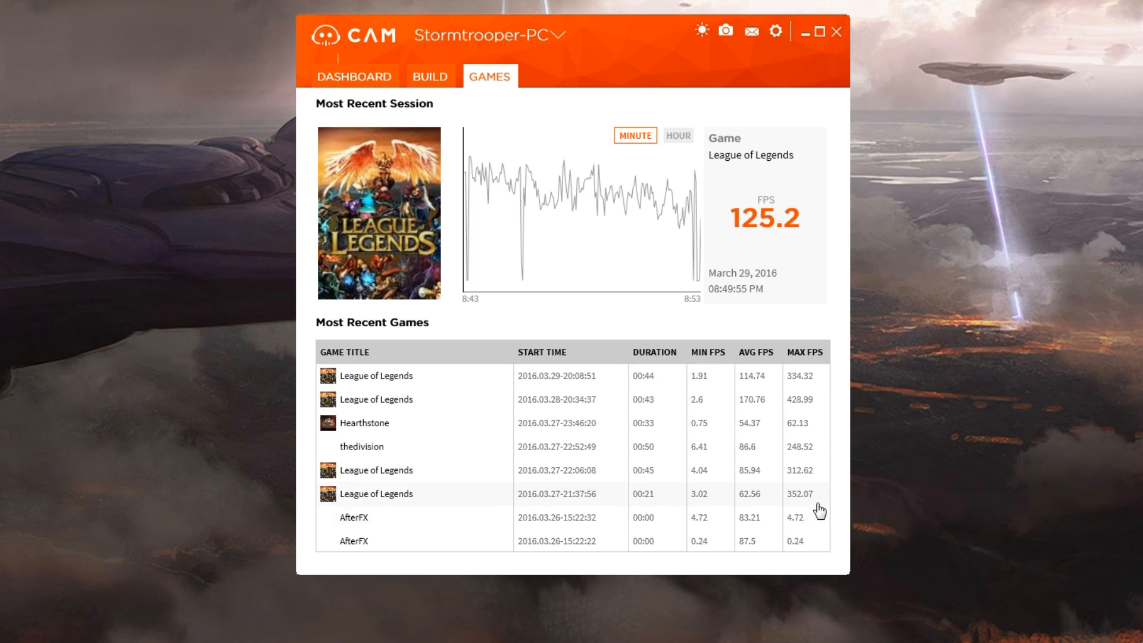
click(364, 423)
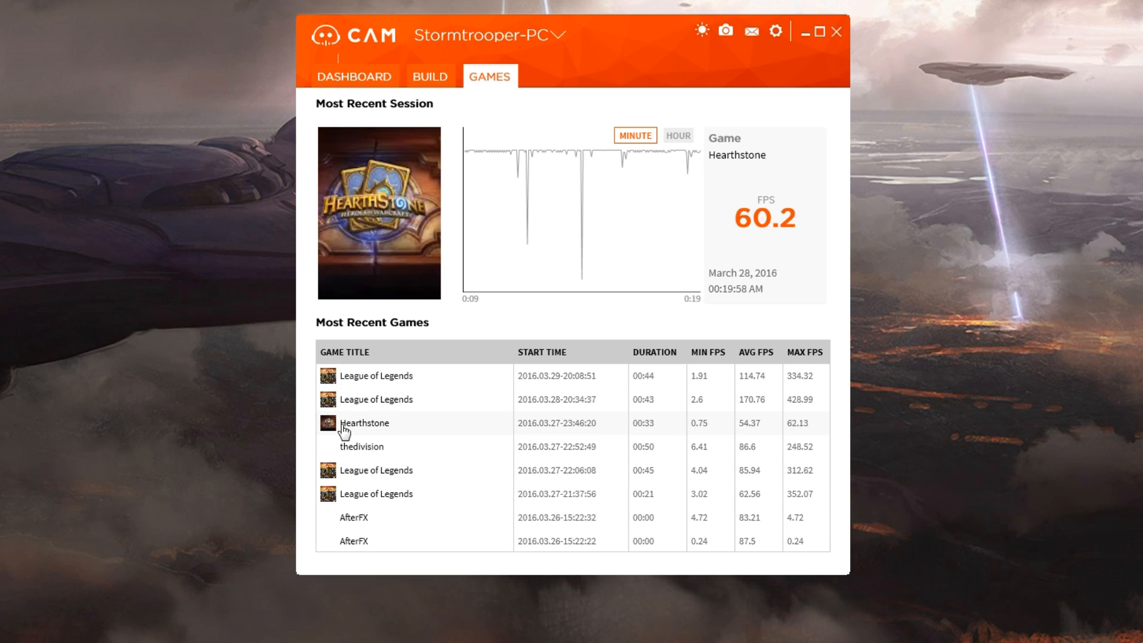
mouse_move(606, 153)
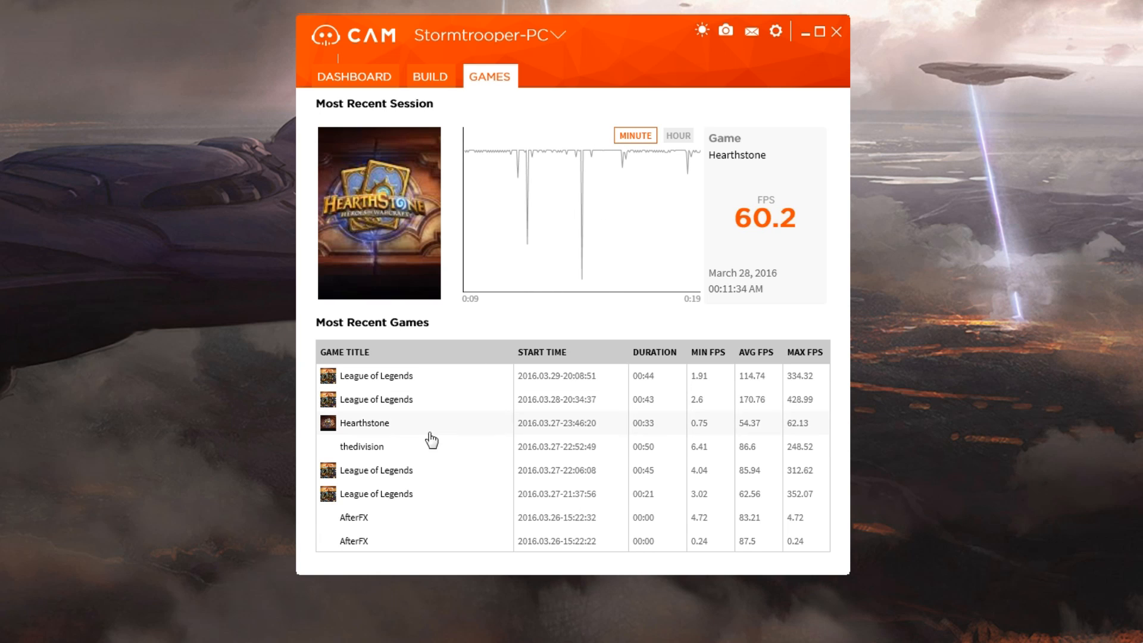
click(361, 446)
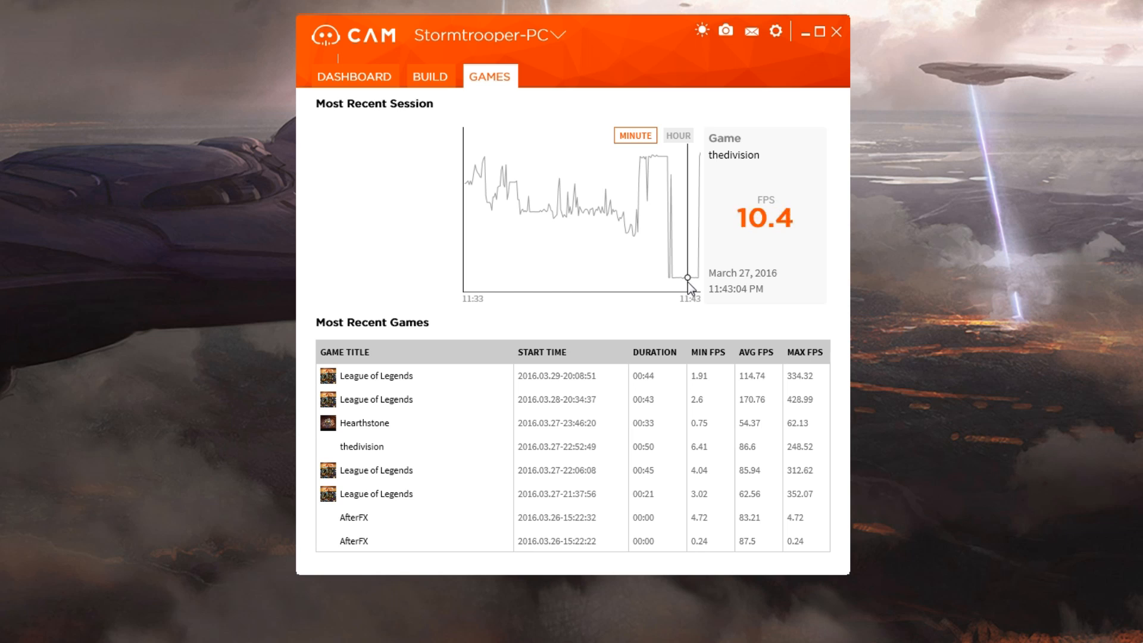
mouse_move(582, 205)
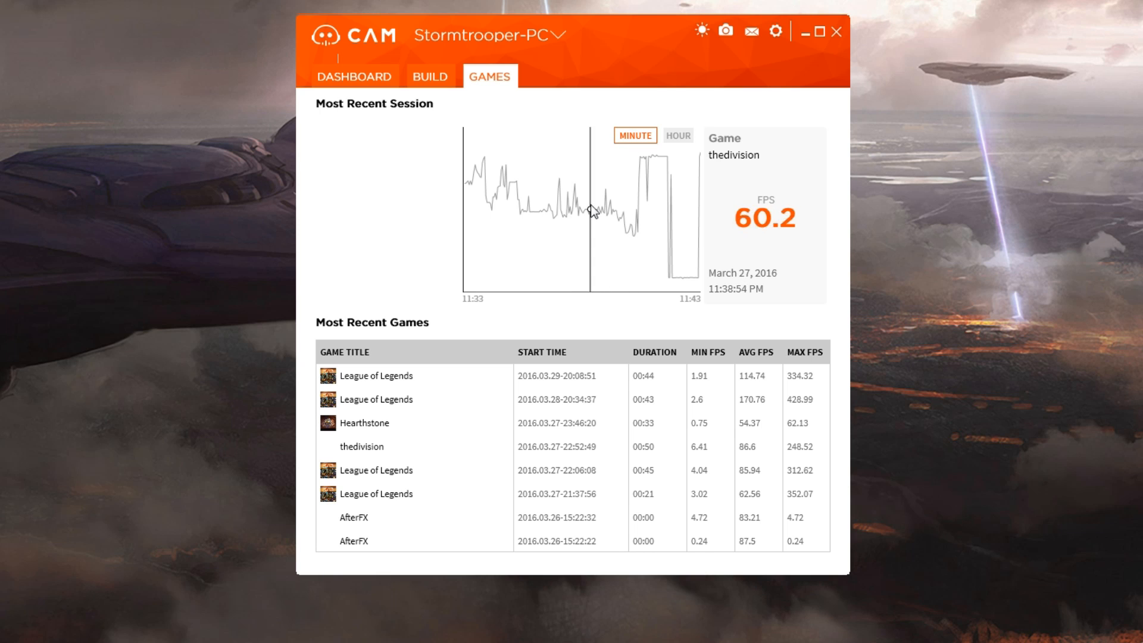
mouse_move(512, 184)
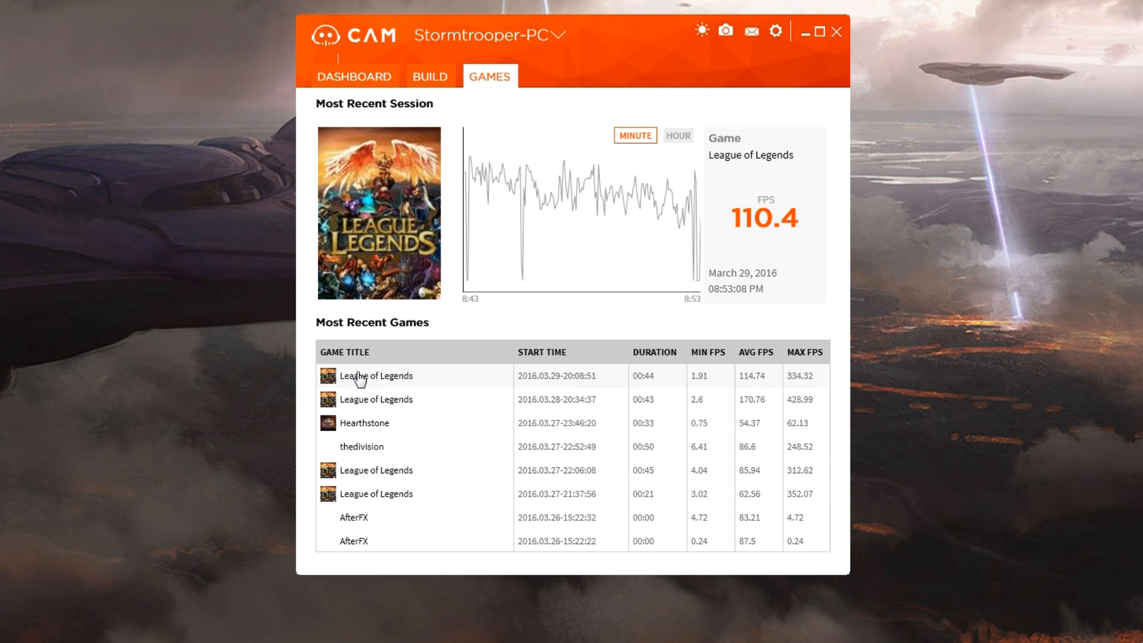
mouse_move(539, 80)
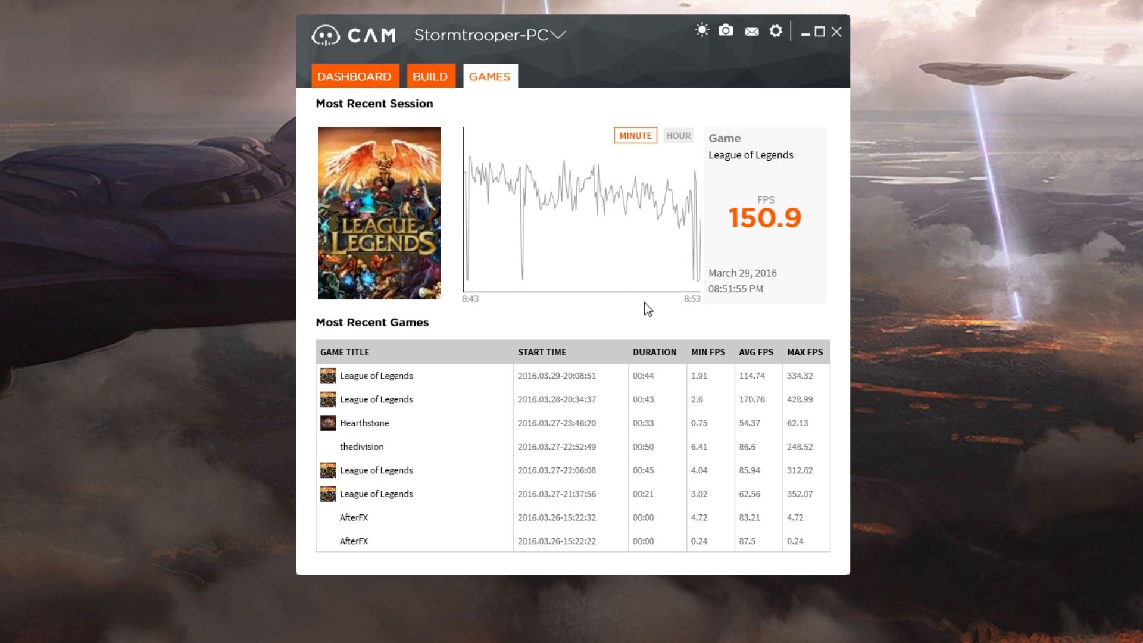
mouse_move(636, 301)
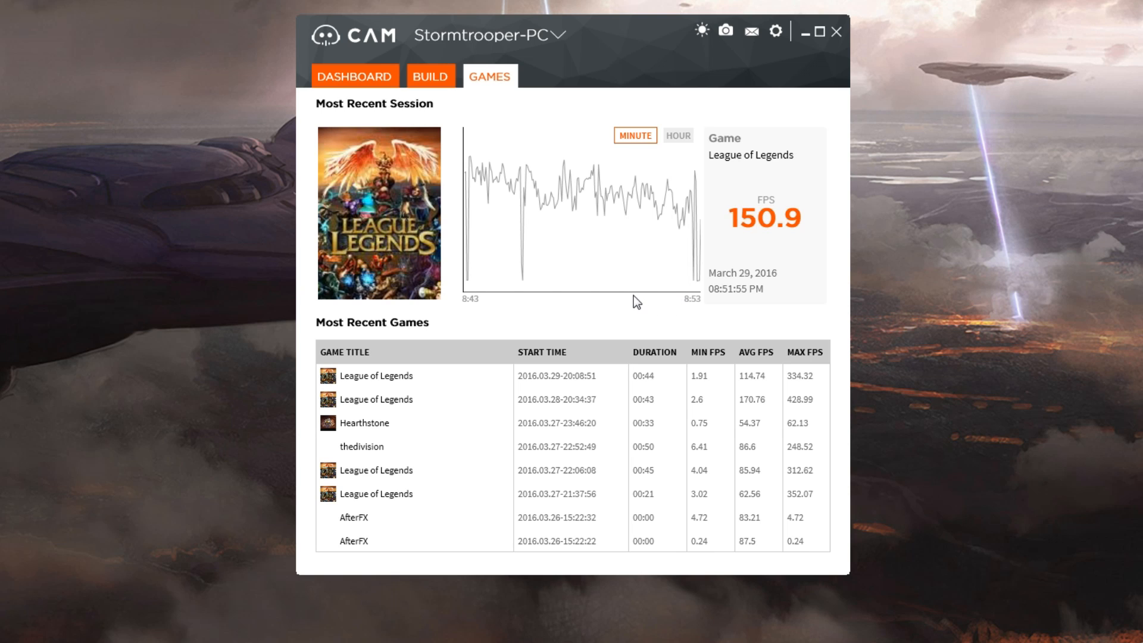